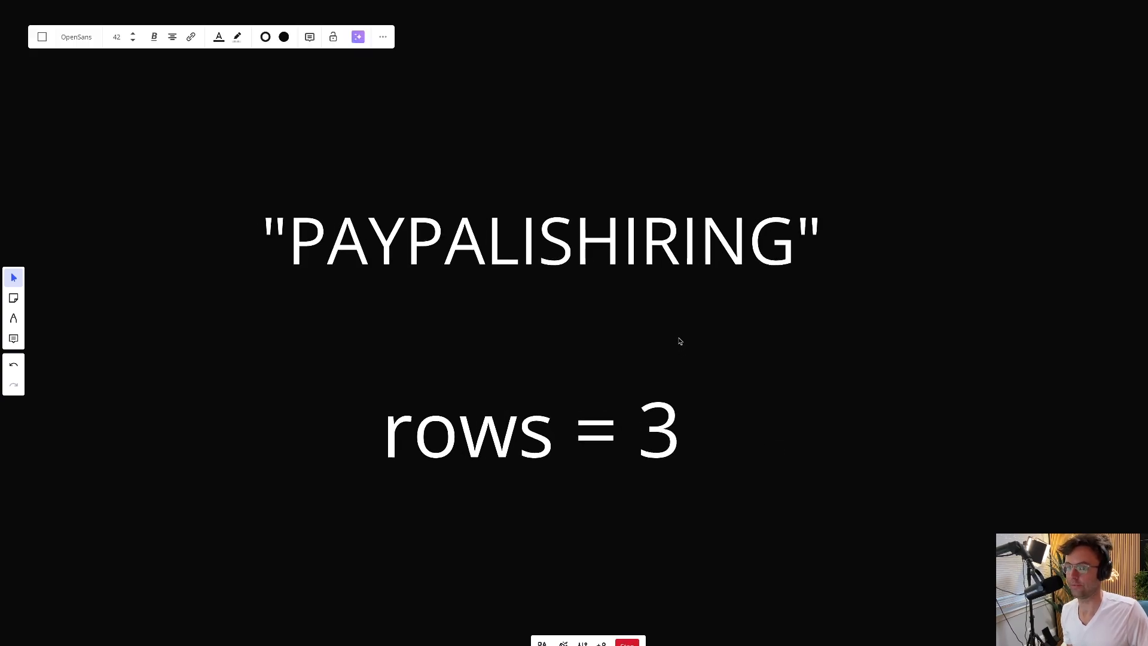
mouse_move(199, 241)
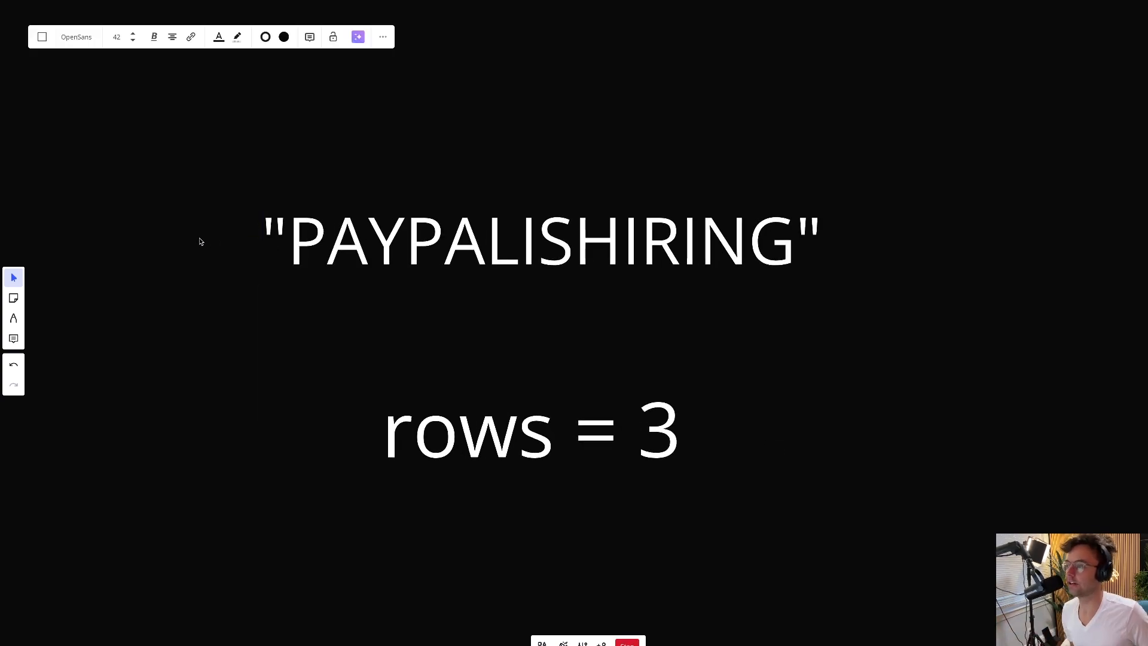
mouse_move(400, 278)
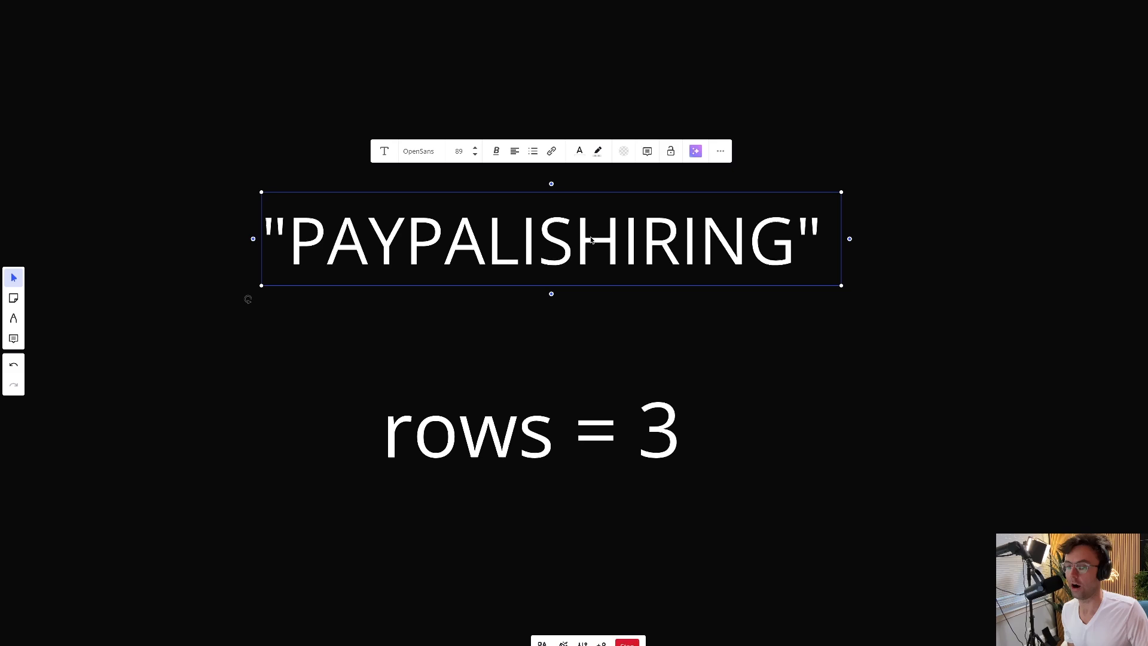
mouse_move(495, 261)
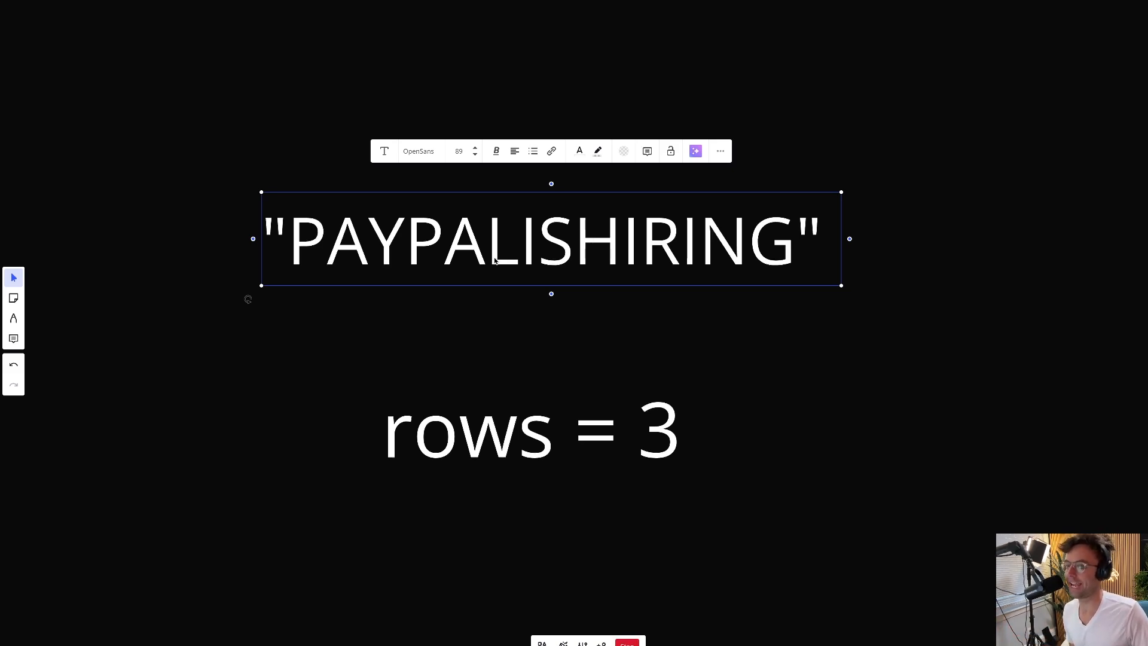
mouse_move(611, 267)
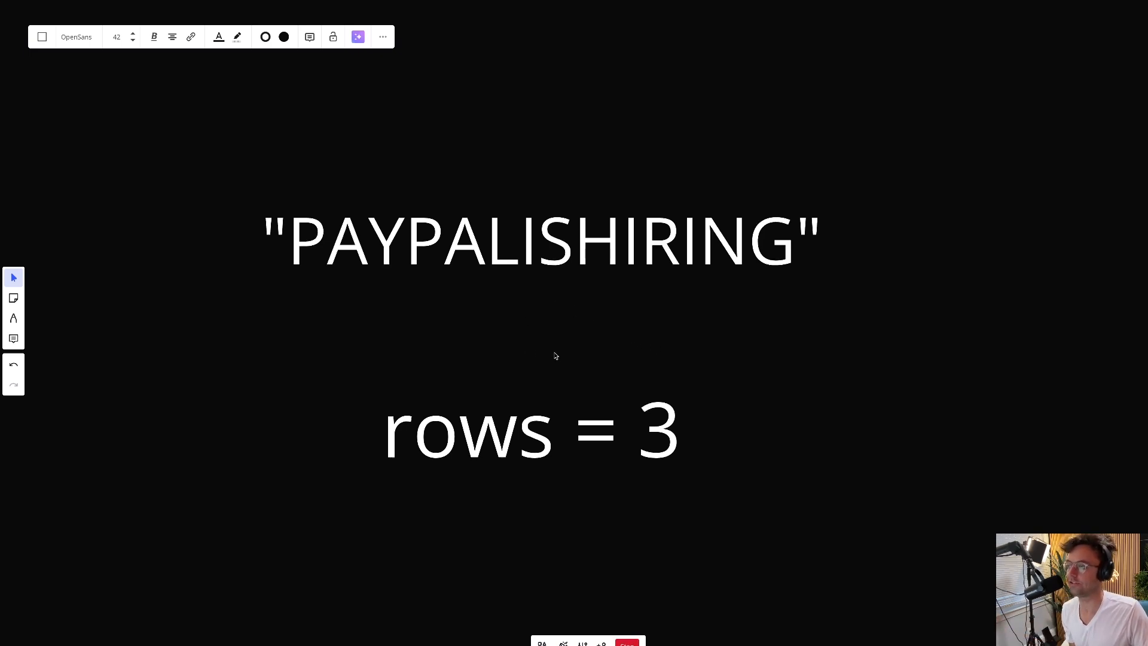
Step: Select the PAYPALISHIRING example and trace the zigzag reading order across its letters
click(551, 239)
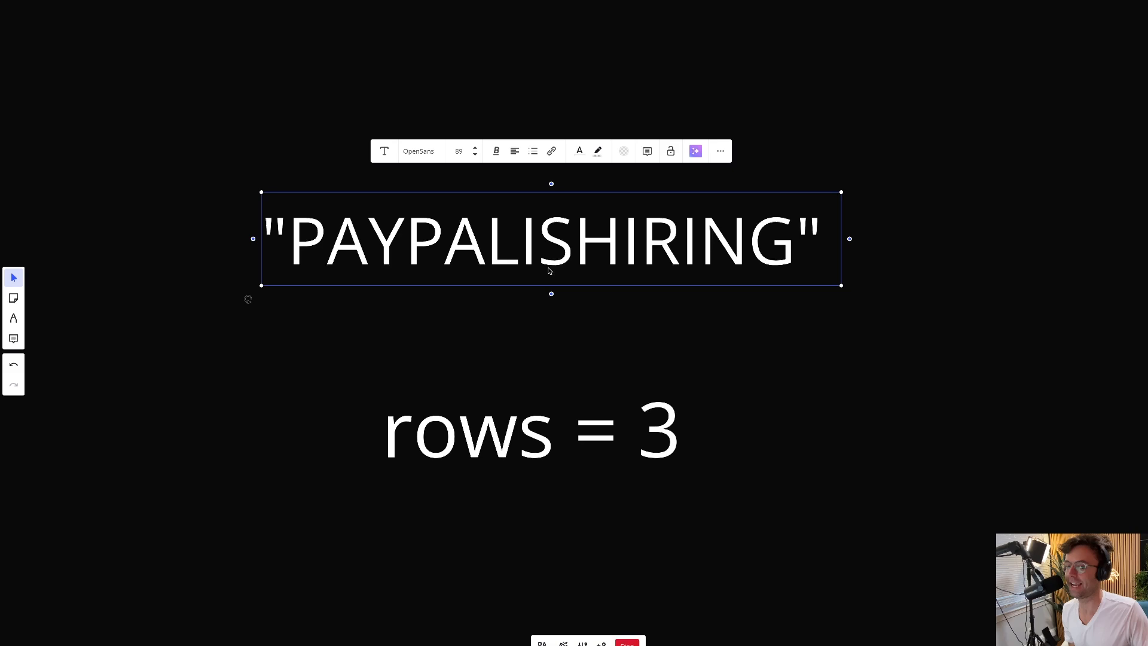
mouse_move(579, 450)
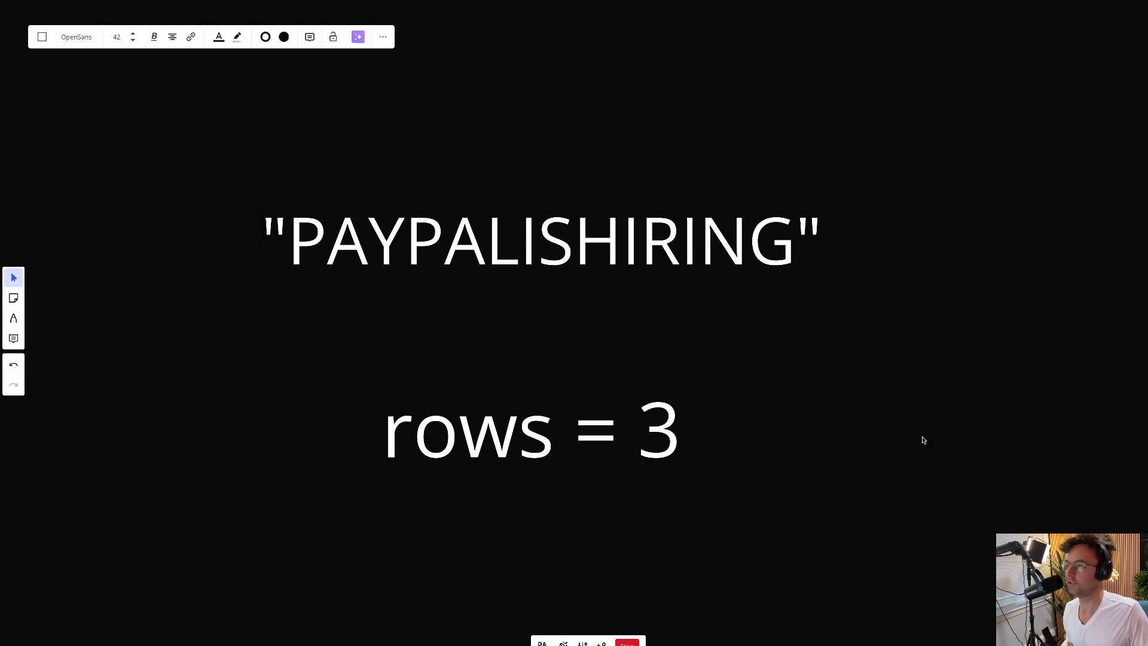
mouse_move(817, 453)
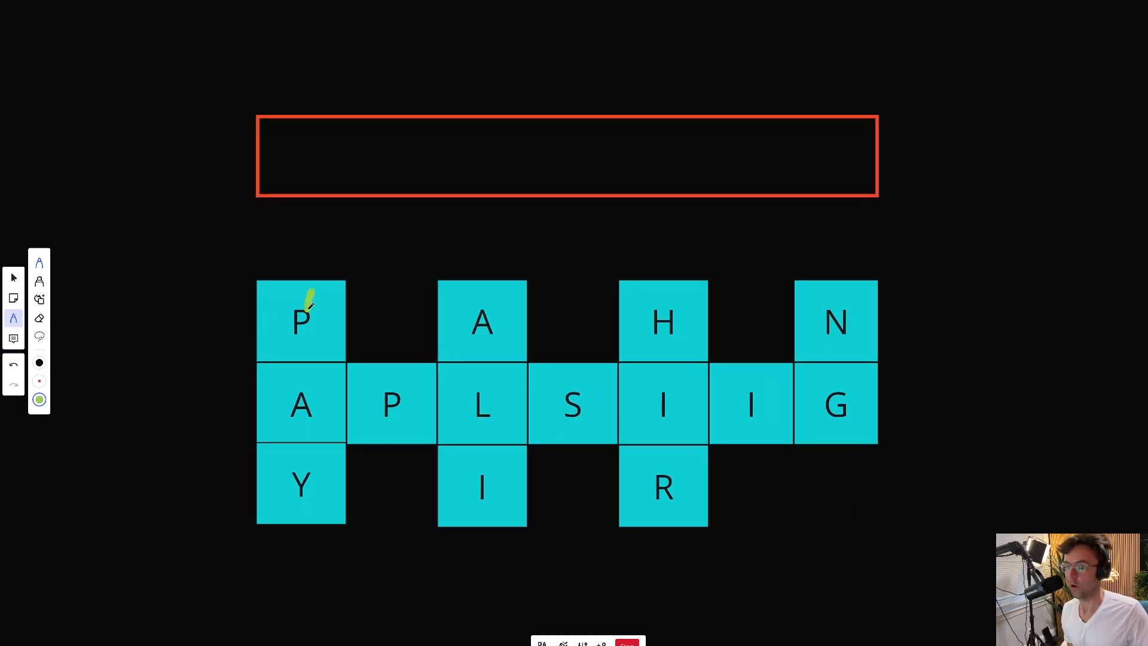
drag(308, 293, 406, 399)
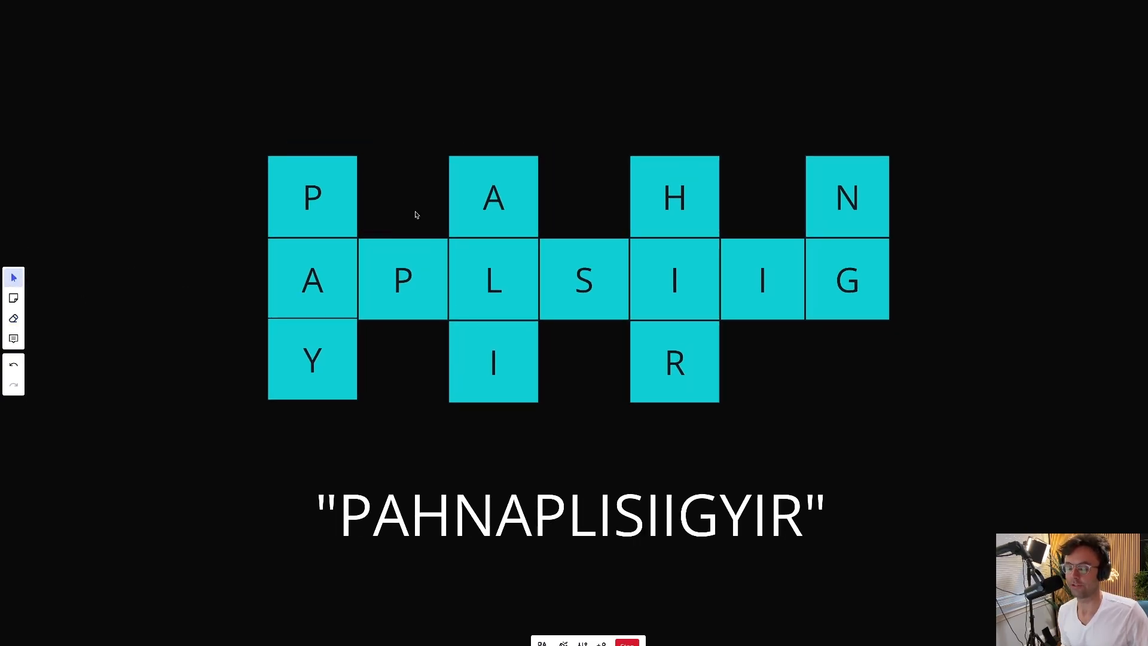
mouse_move(732, 278)
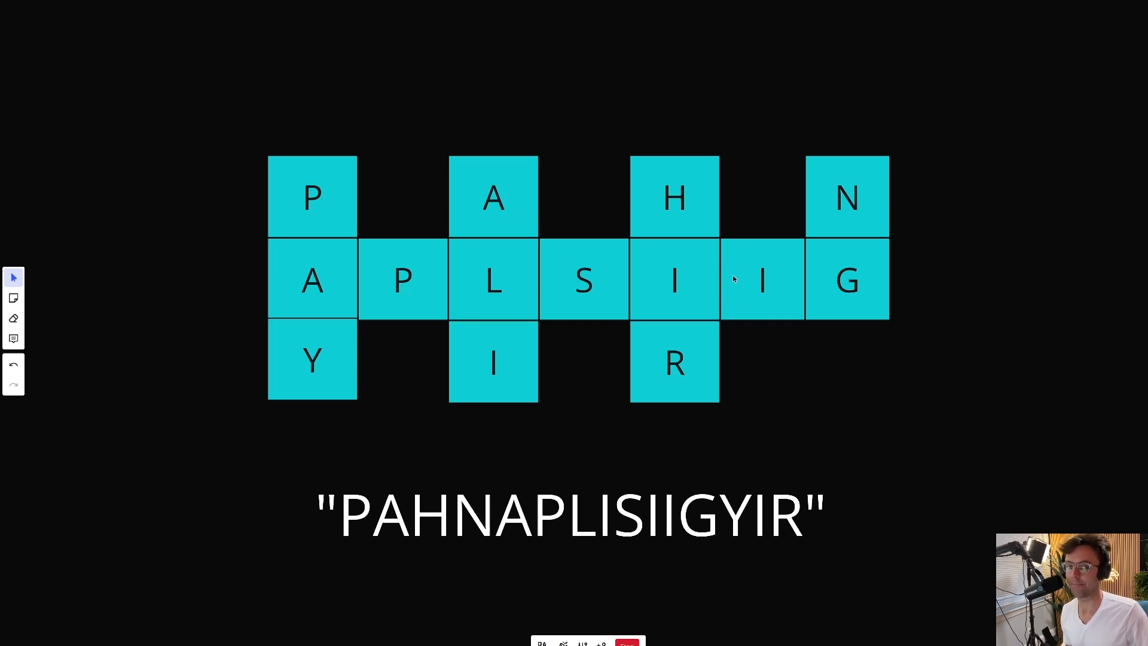
Step: Bring up the frame with the three-row grid and output 'PAHNAPLSIIGYIR' beneath
click(573, 513)
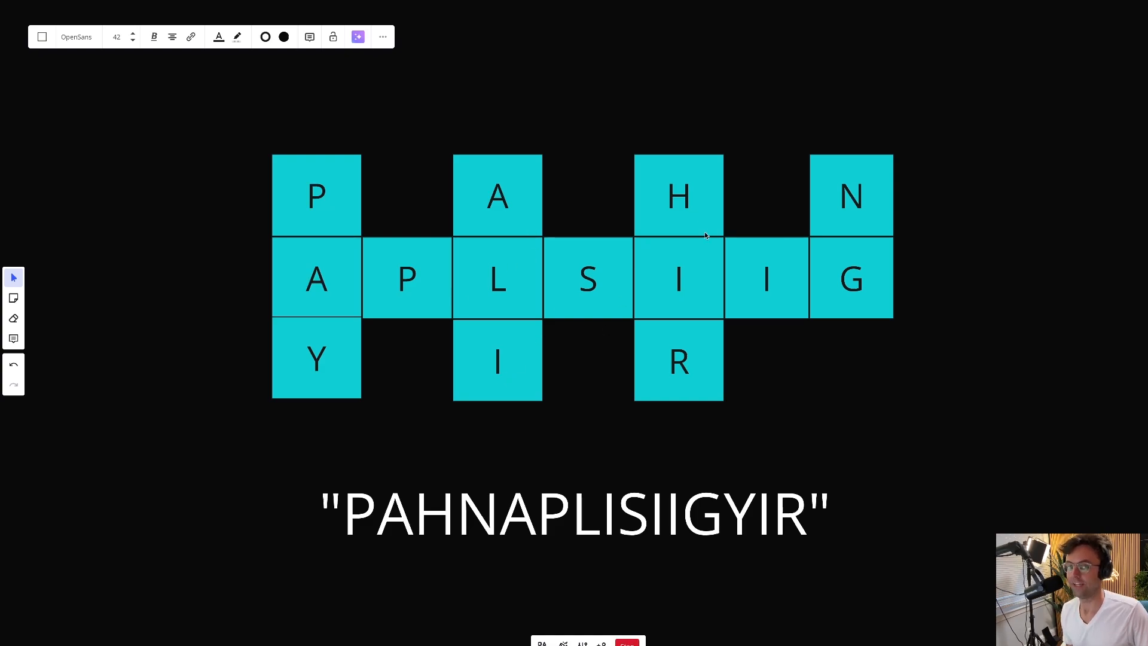
mouse_move(116, 238)
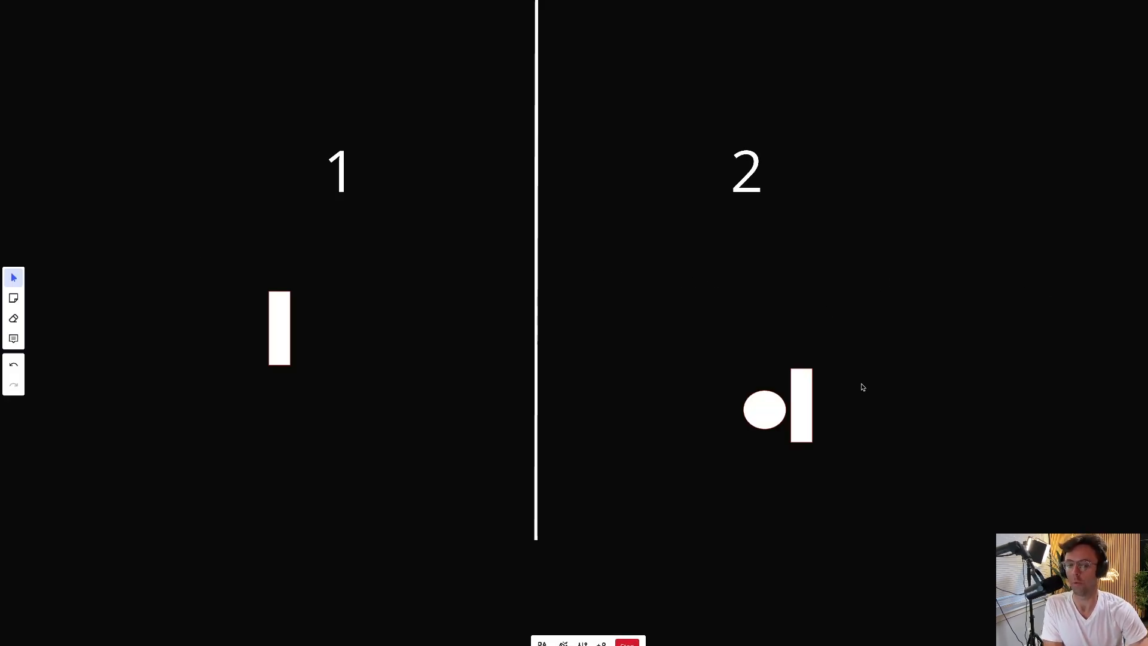
Step: Drag the pong ball over to player 1's paddle, then drag it back across
click(765, 410)
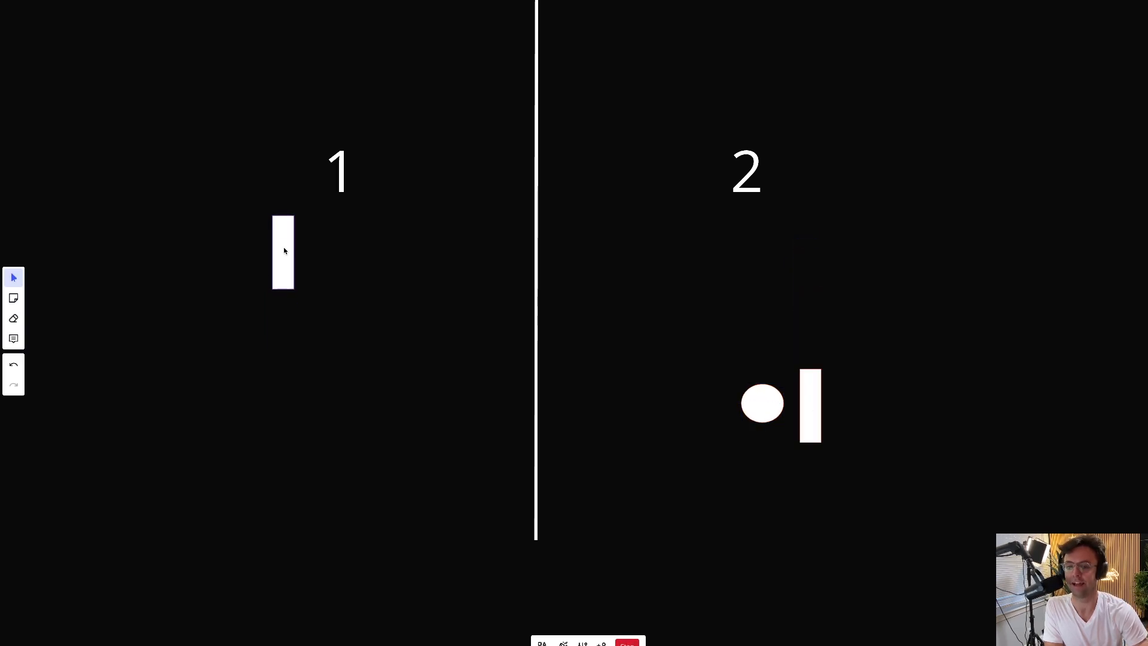
drag(763, 405, 326, 278)
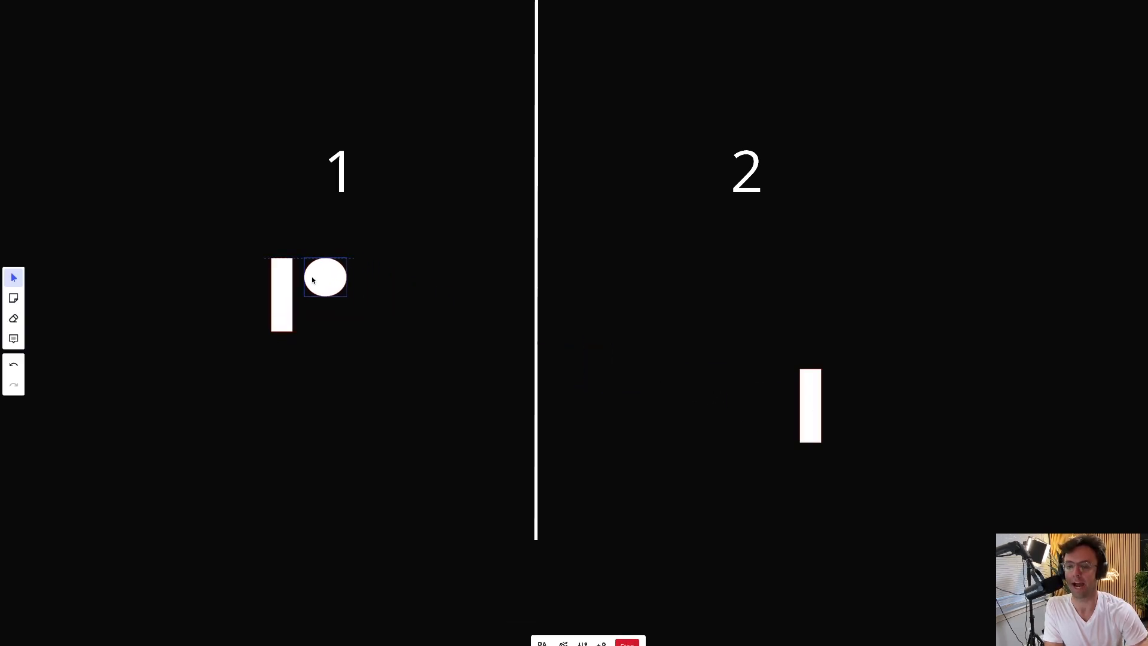
drag(324, 278, 698, 385)
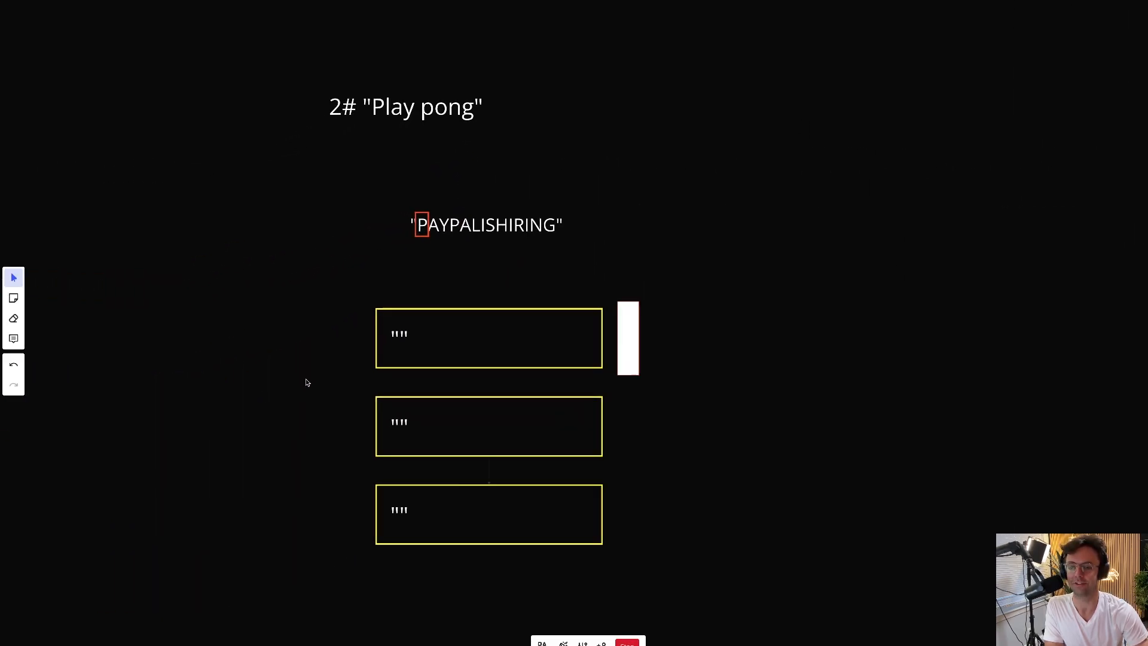
Step: Slide the paddle down and back beside the first row, returning the marker to P
click(627, 337)
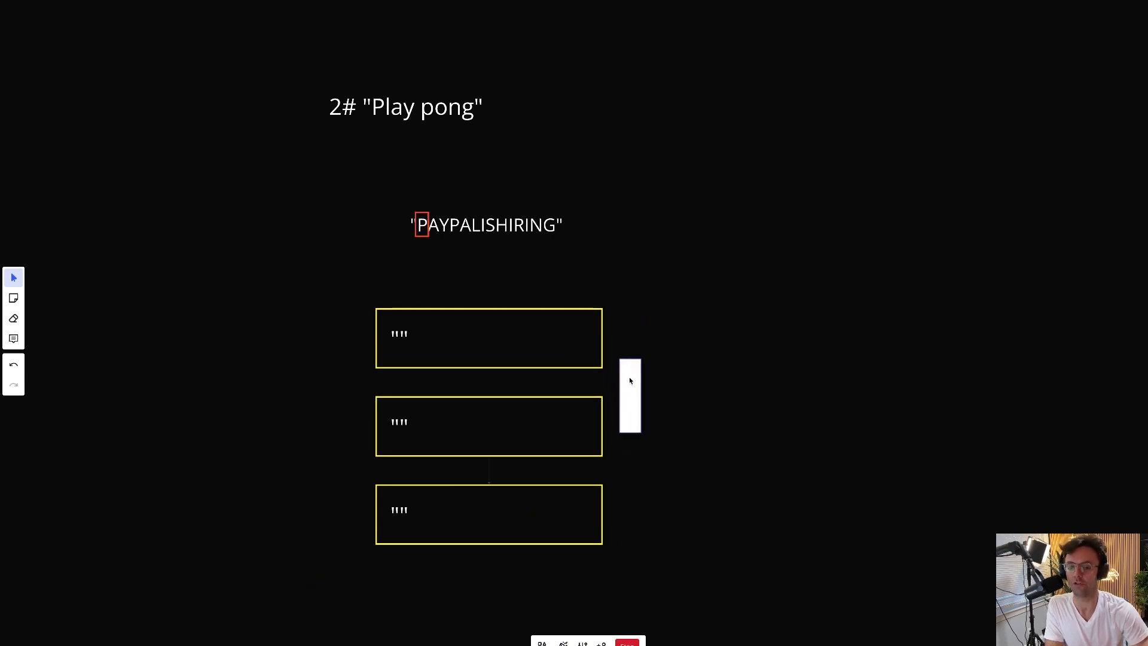
drag(630, 395, 630, 484)
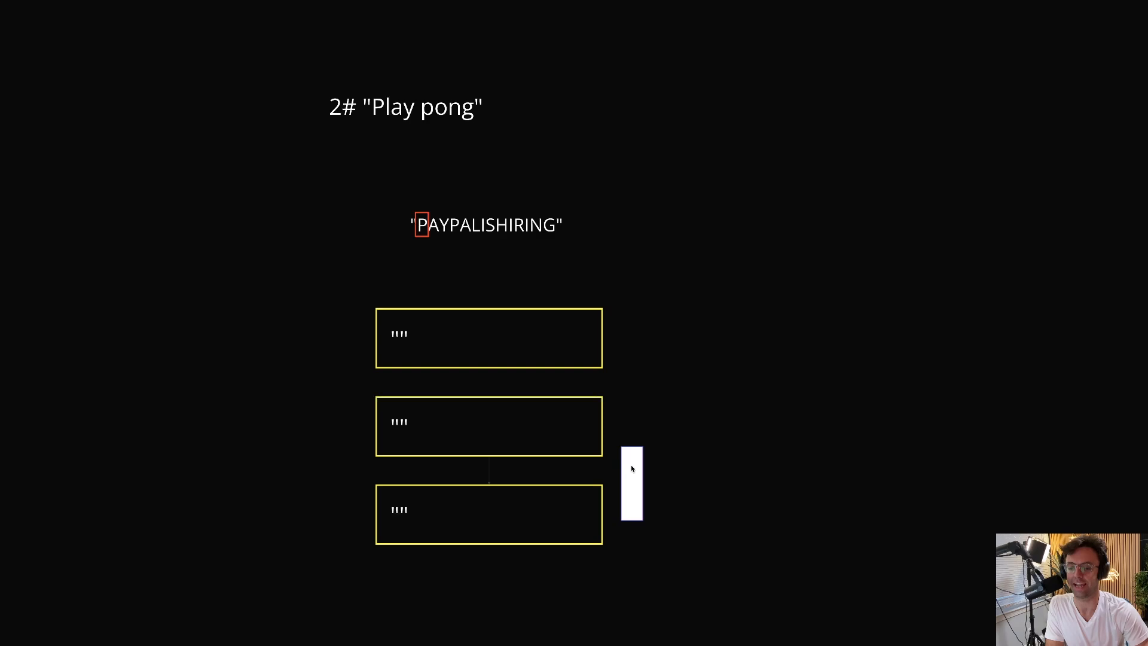
drag(631, 483, 627, 335)
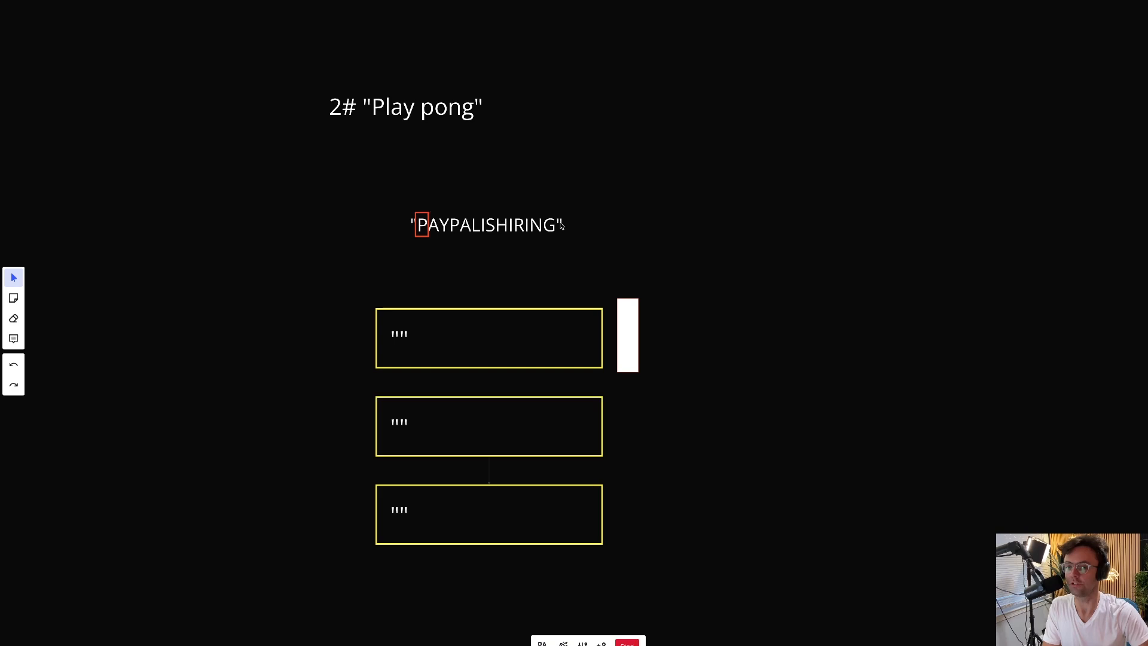
click(488, 225)
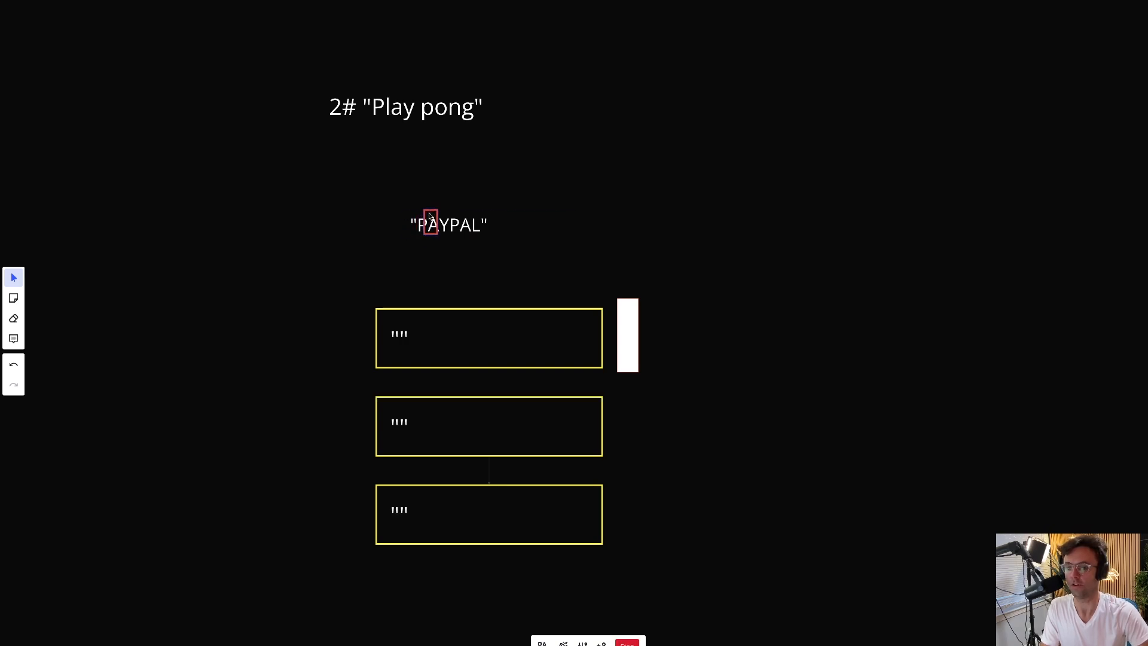
click(450, 225)
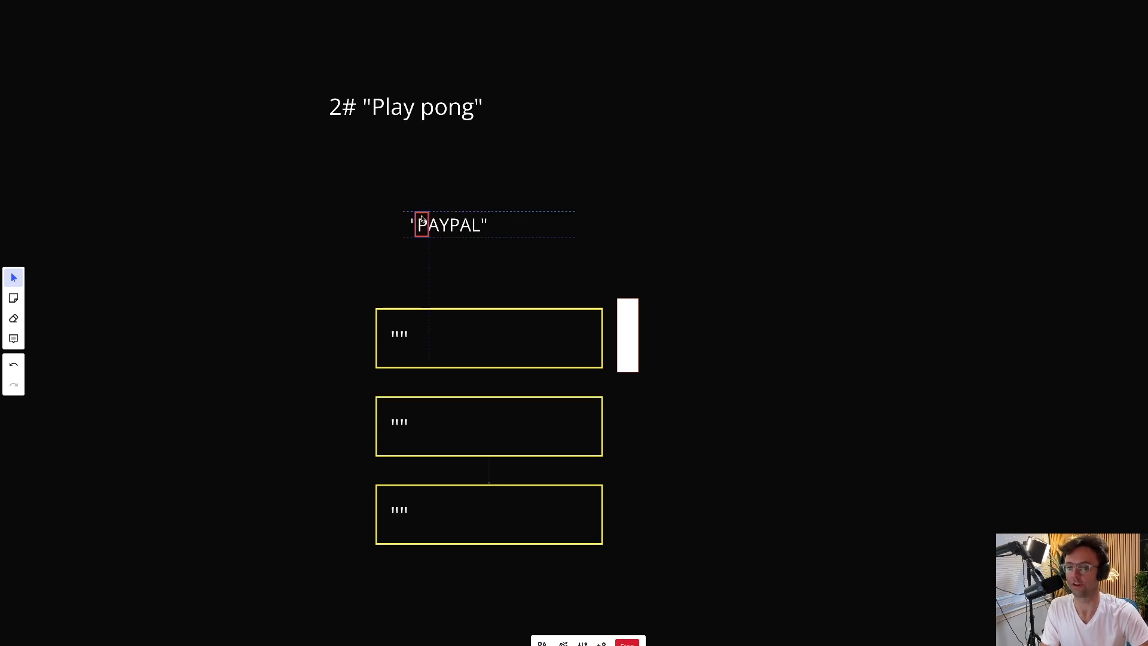
Step: Add PAYPAL's letters to the row strings while moving the paddle back to the top row
click(451, 225)
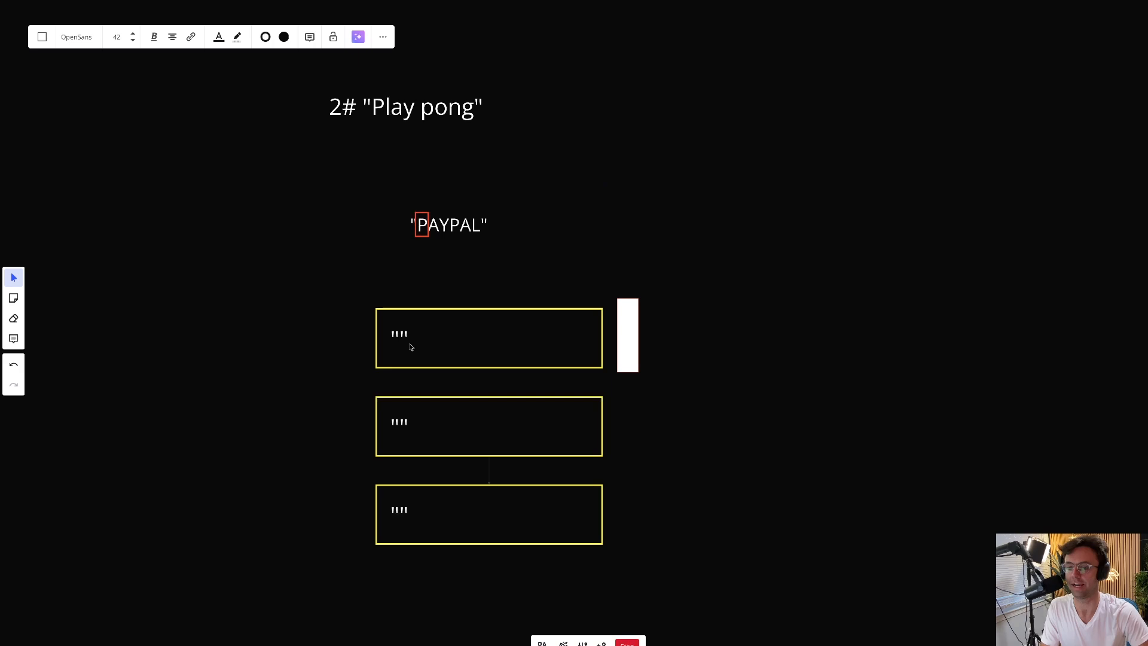
text(p)
text(a)
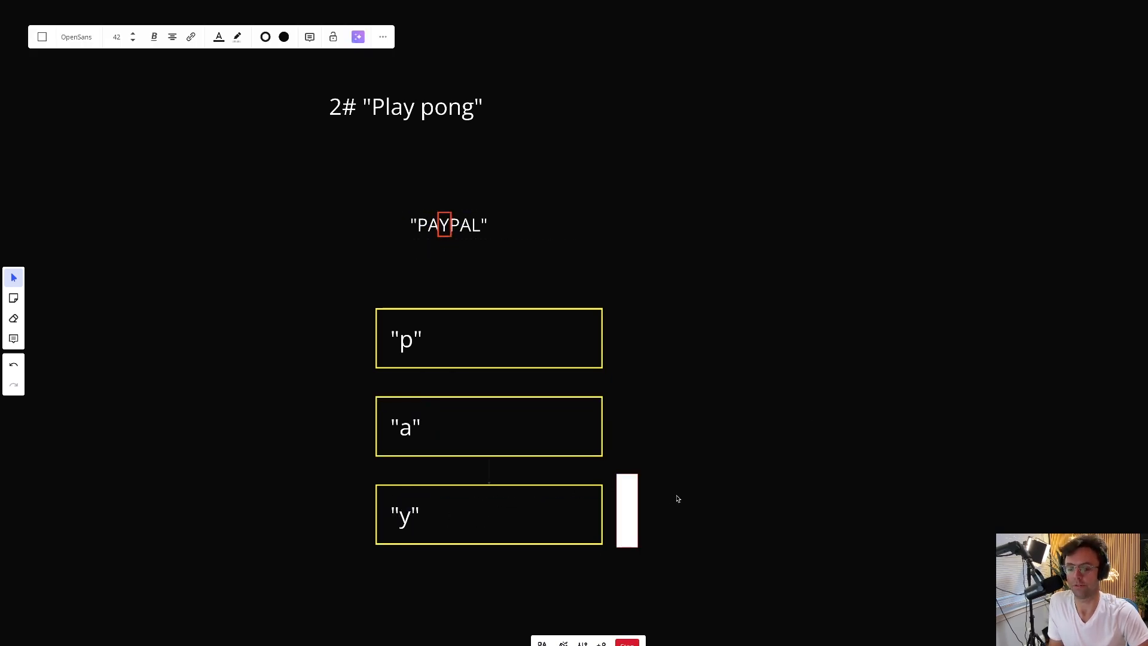
drag(628, 510, 623, 415)
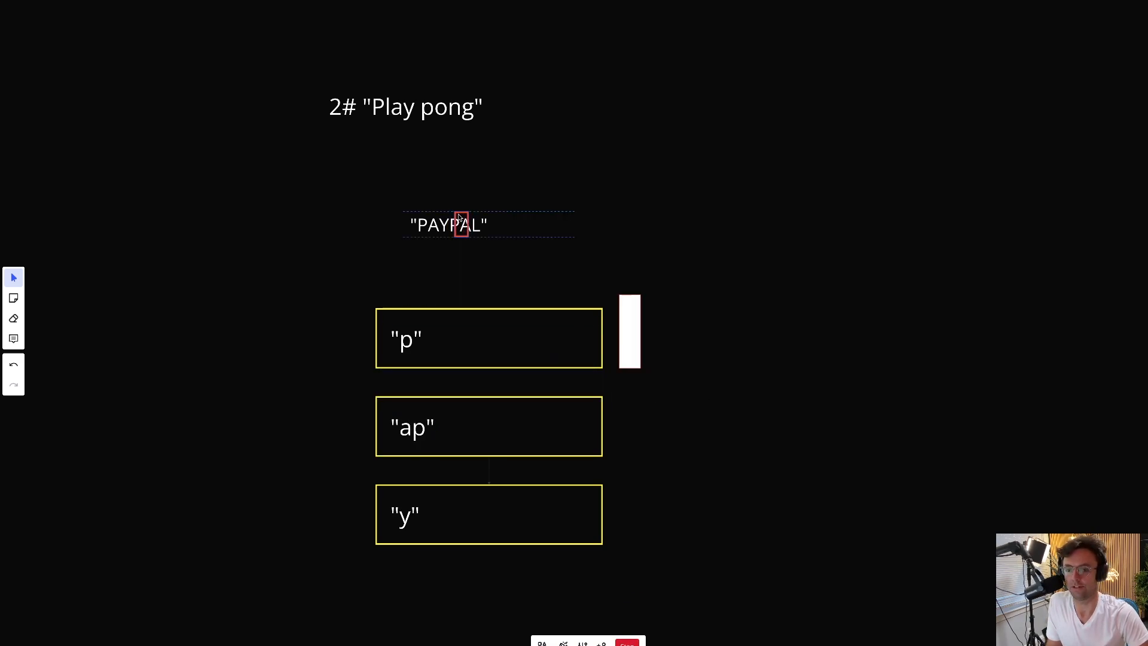
double_click(407, 338)
text(a)
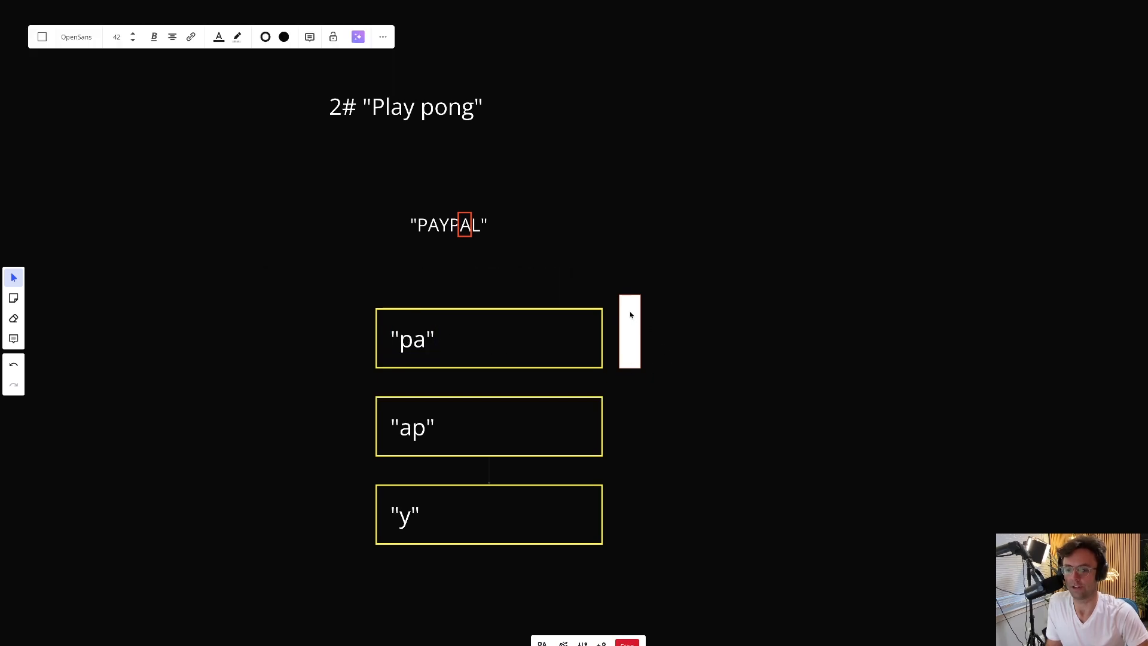
click(629, 332)
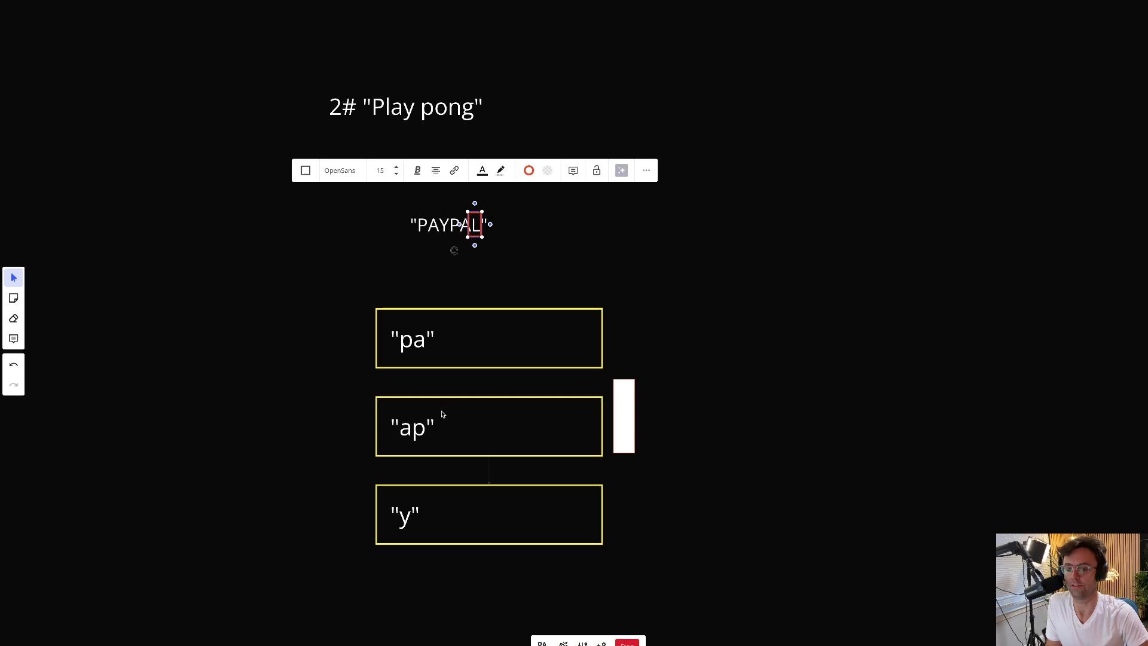
click(412, 427)
text(l)
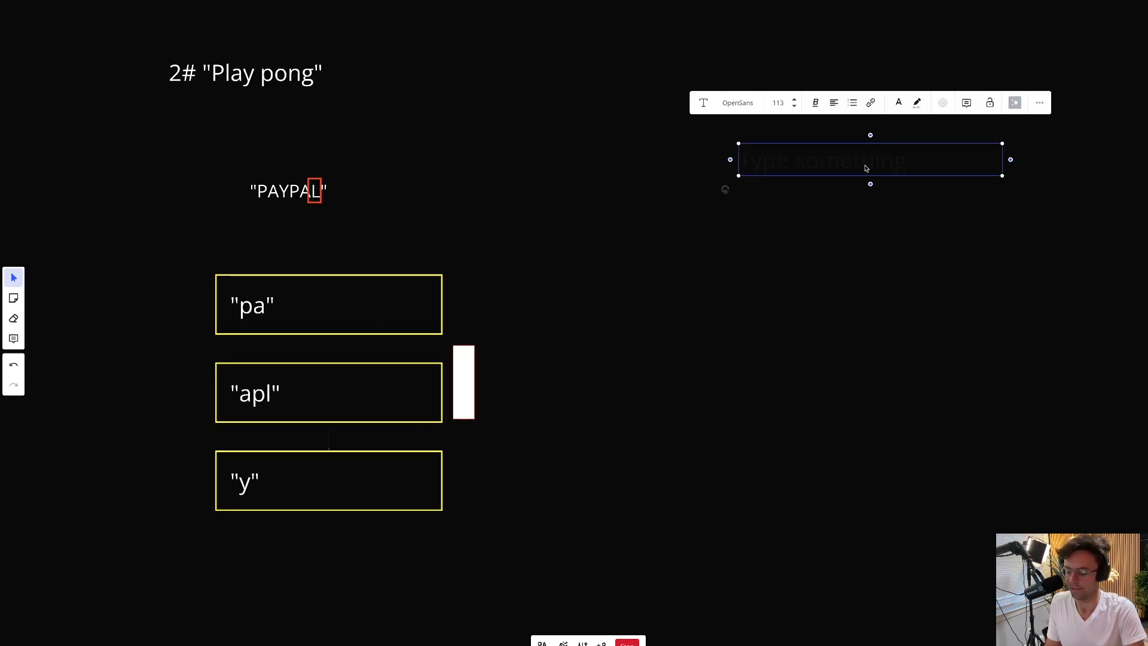
Step: Write the note '#3 Add all the rows', joining pa, apl and y into 'paaply'
text(#3)
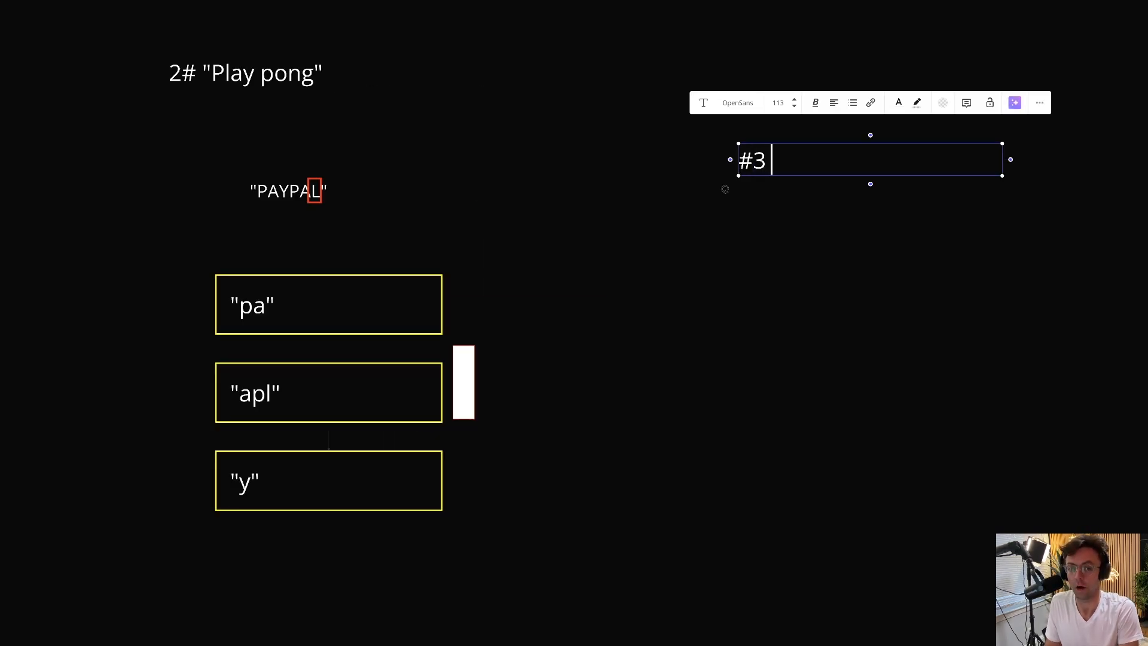
text(Add all t)
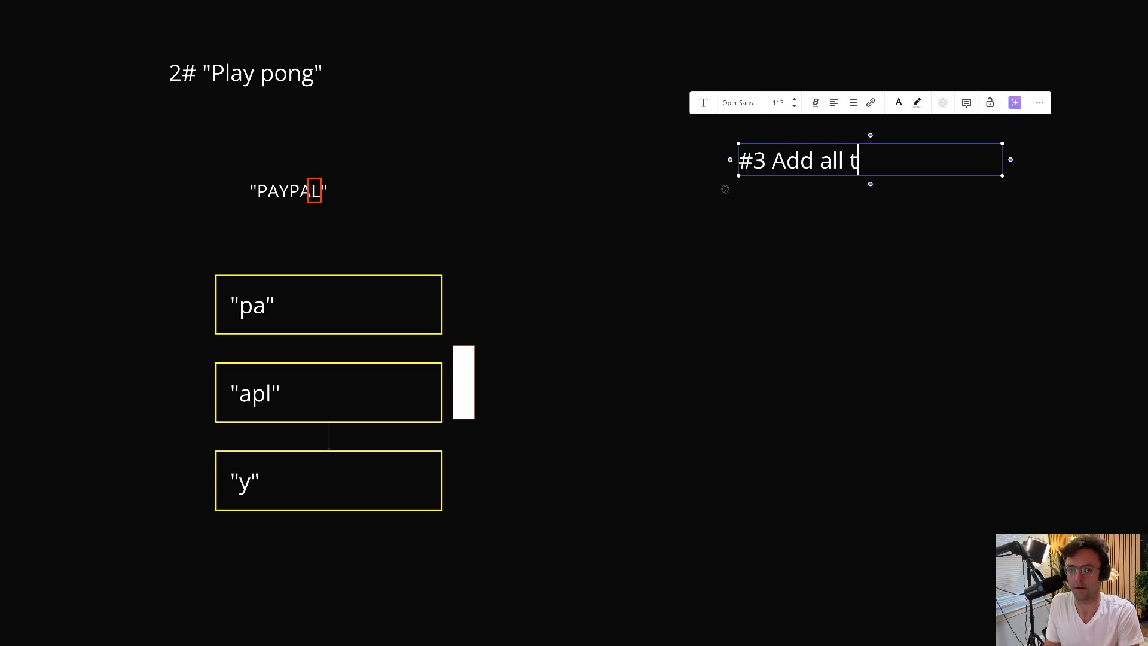
text(he rows)
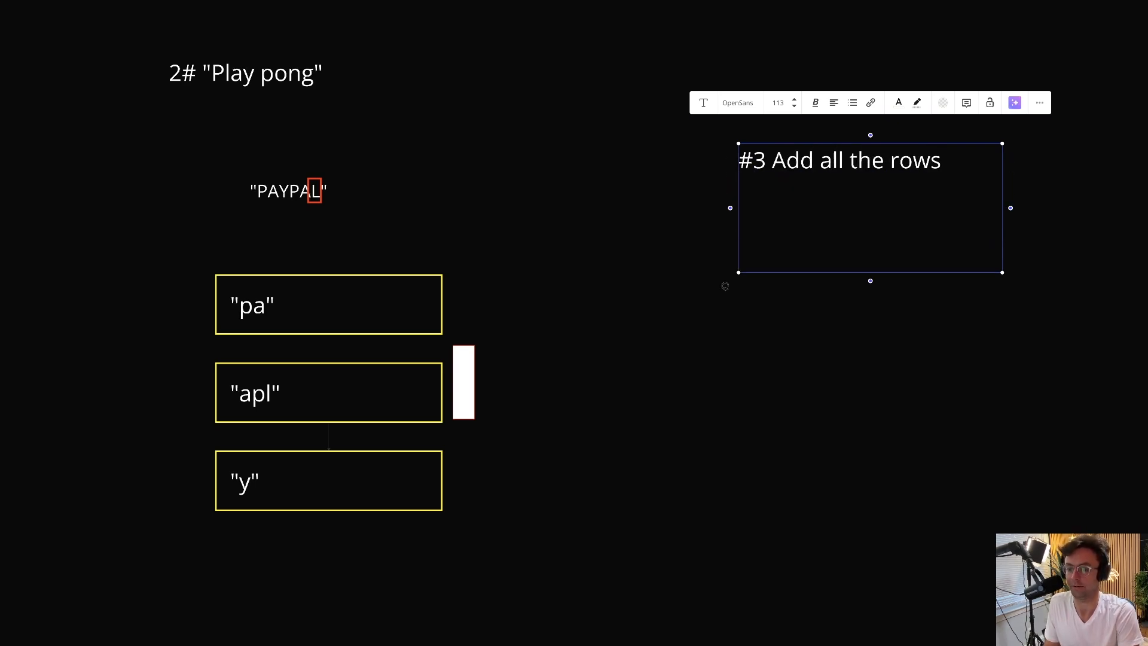
text(")
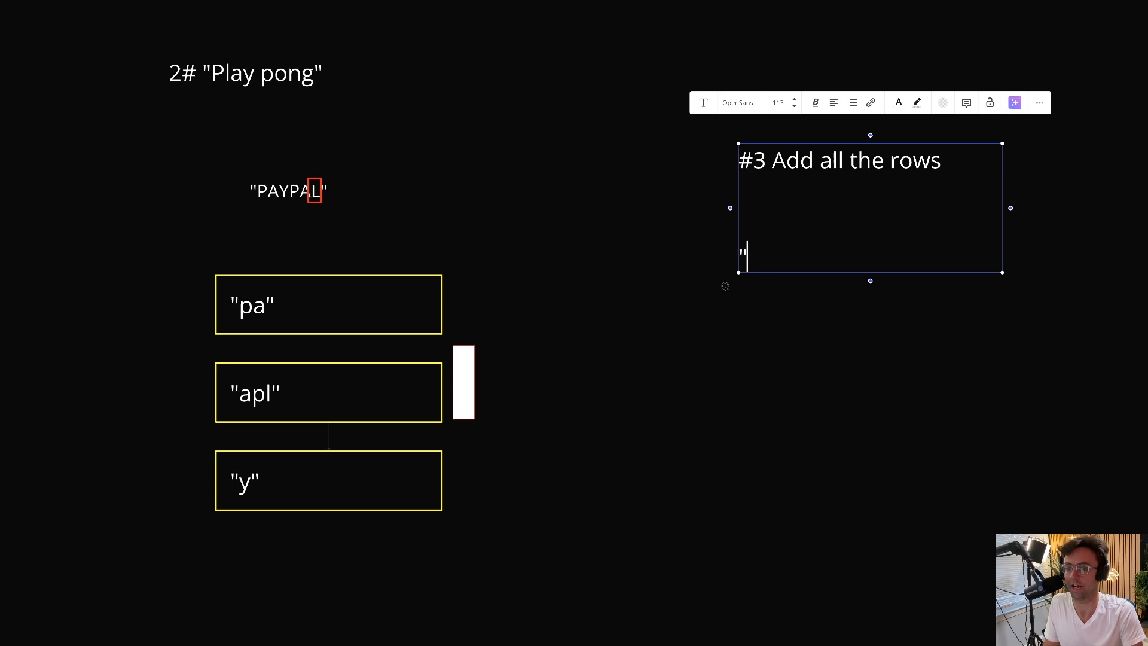
text(pa)
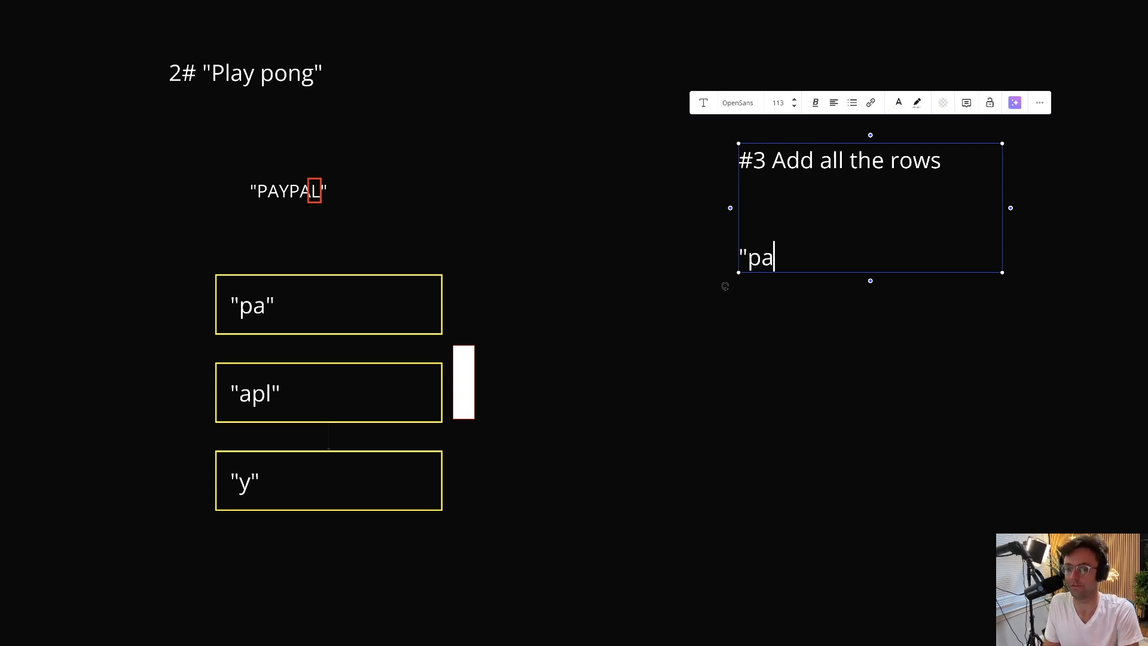
text(apl)
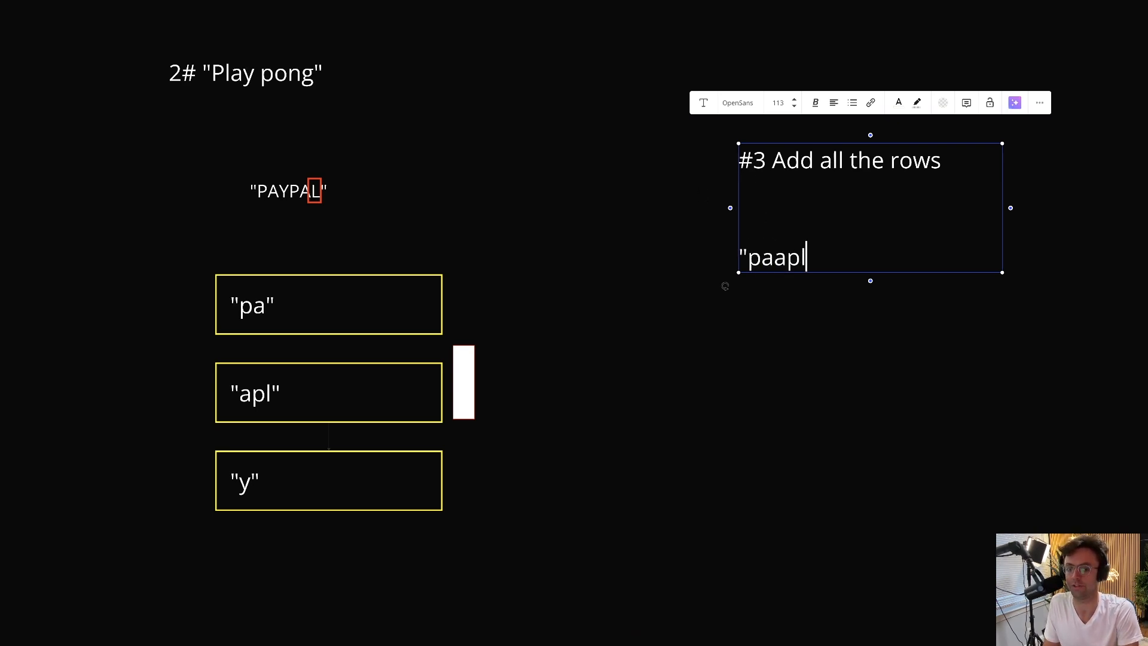
text(y)
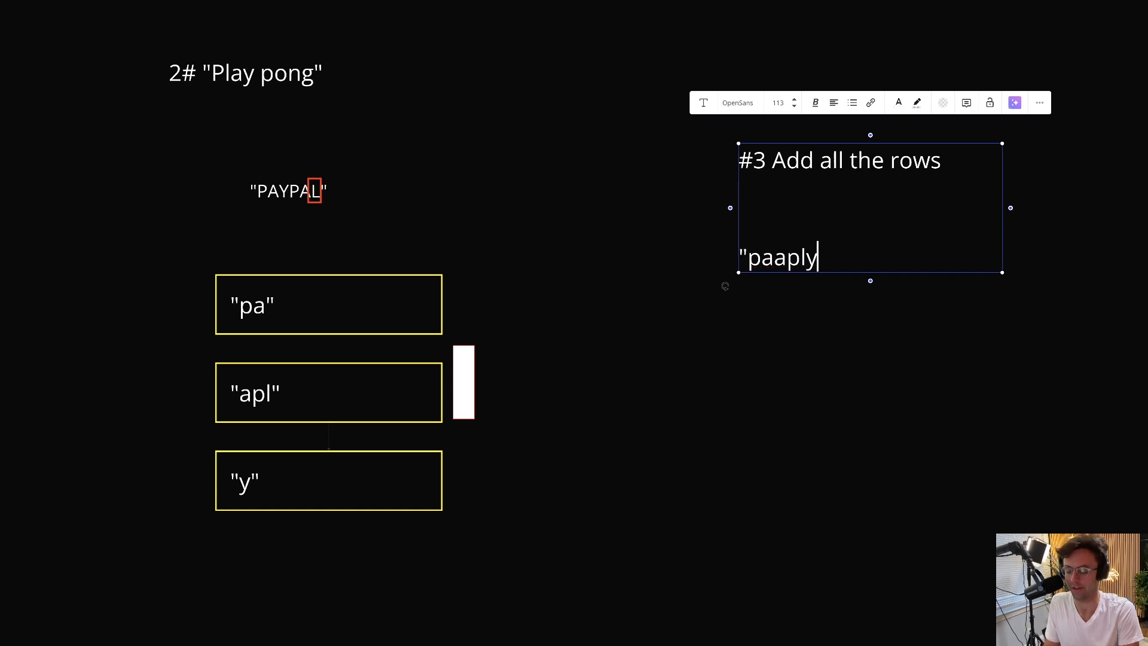
text(")
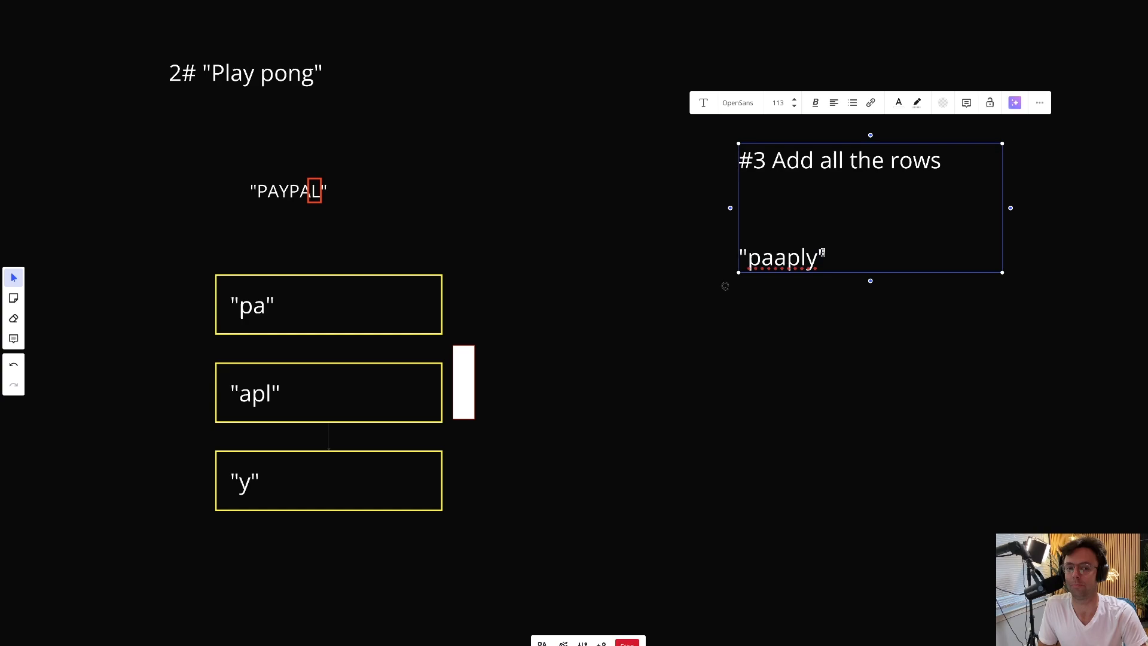
click(709, 421)
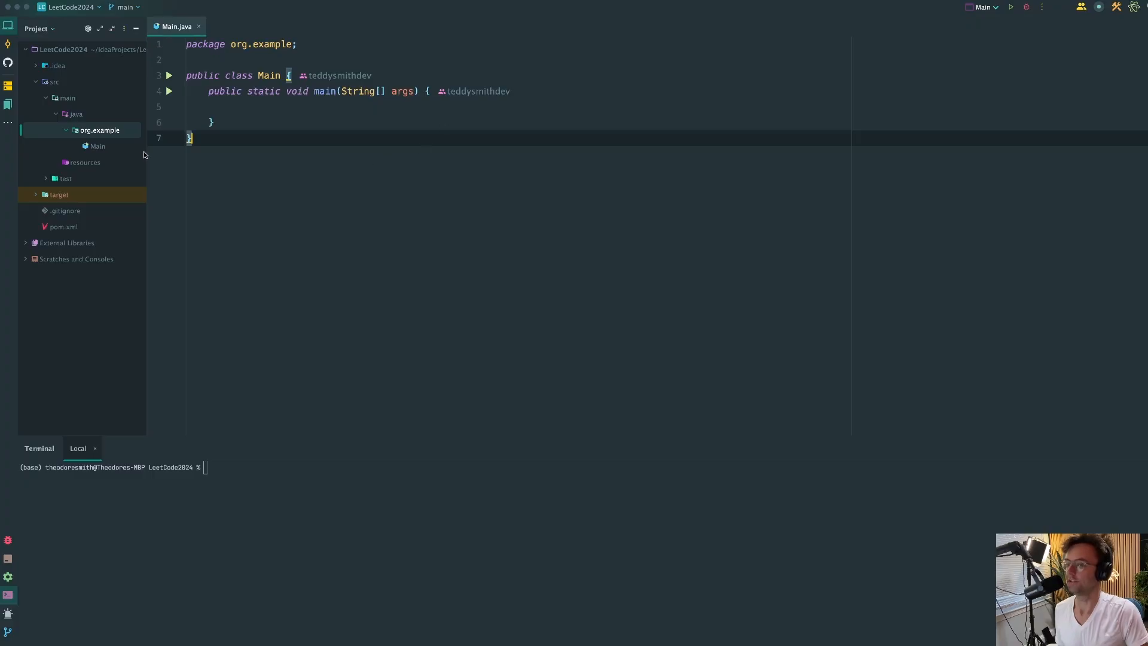
Step: Create class Solution in org.example with convert(String s, int numRows) and an if block
right_click(97, 130)
text(public String)
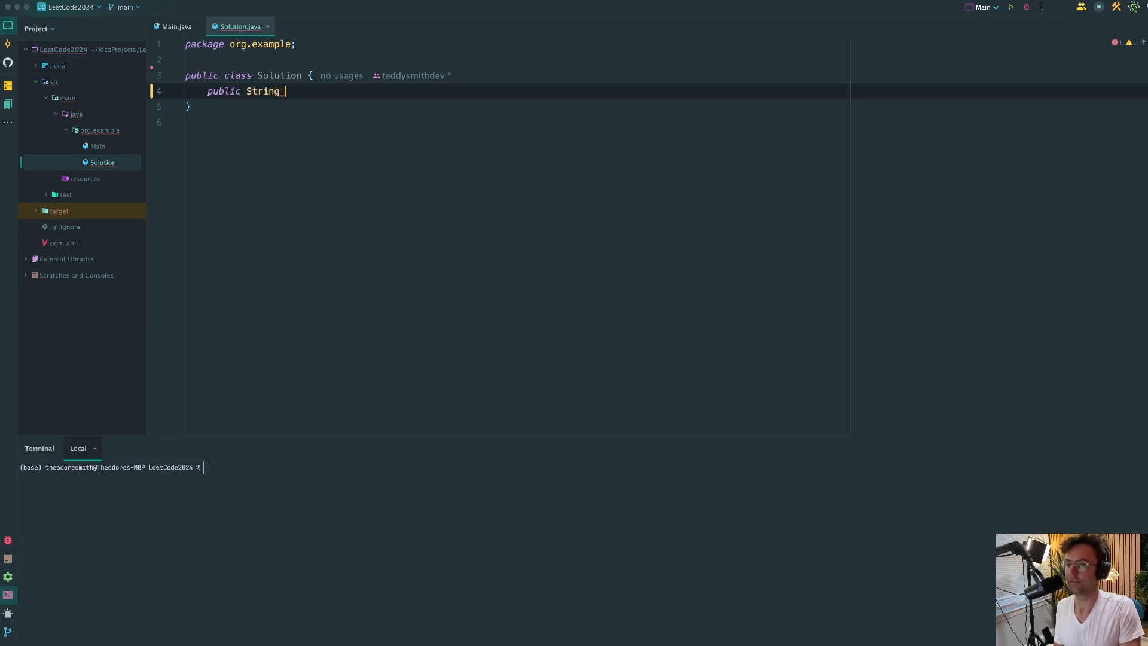
text(convert(String s, int numRows) {})
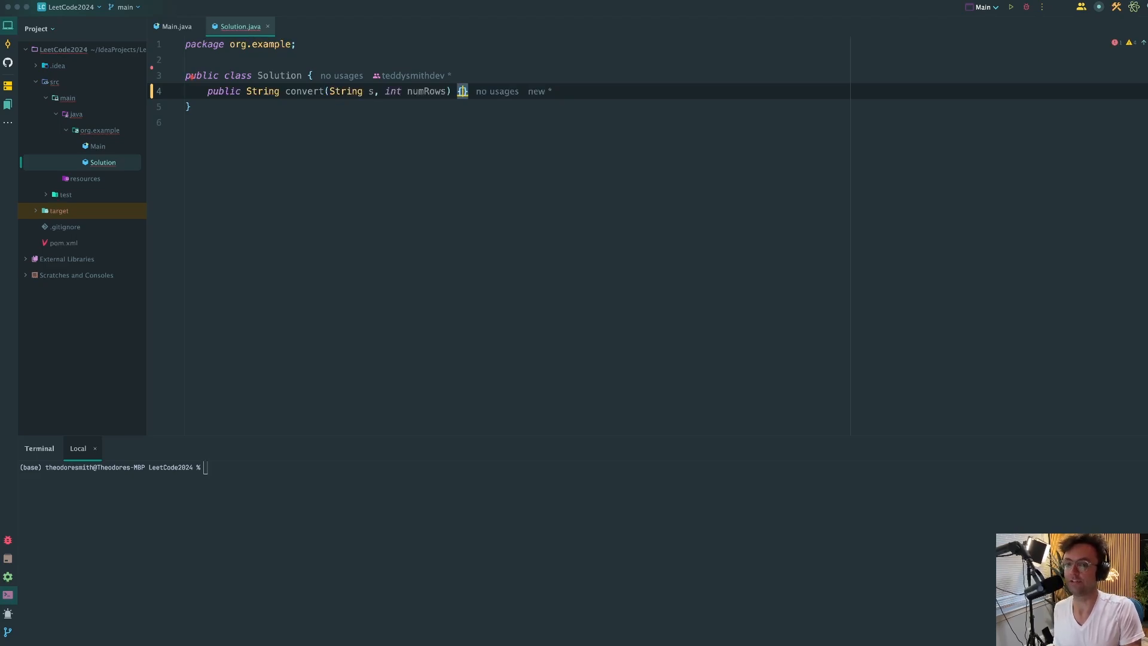
text(if (numRows == 1) {})
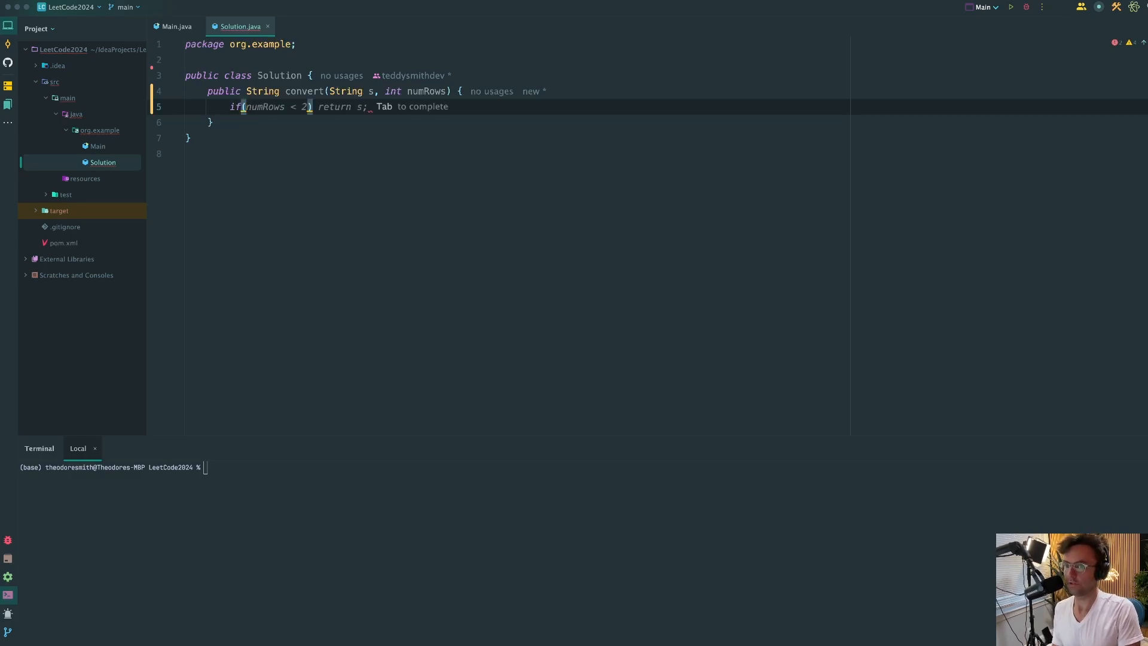
Step: Complete the early return of s when numRows is 1 or s.length() <= numRows
text(numRows ==)
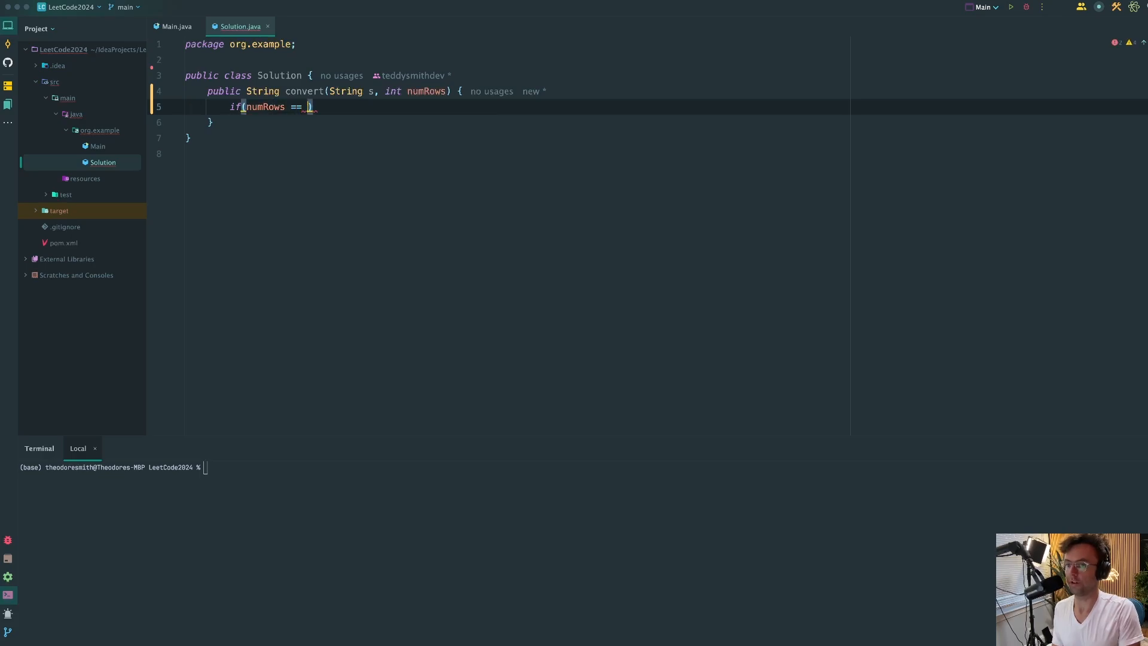
text(1 || numRows == 0)
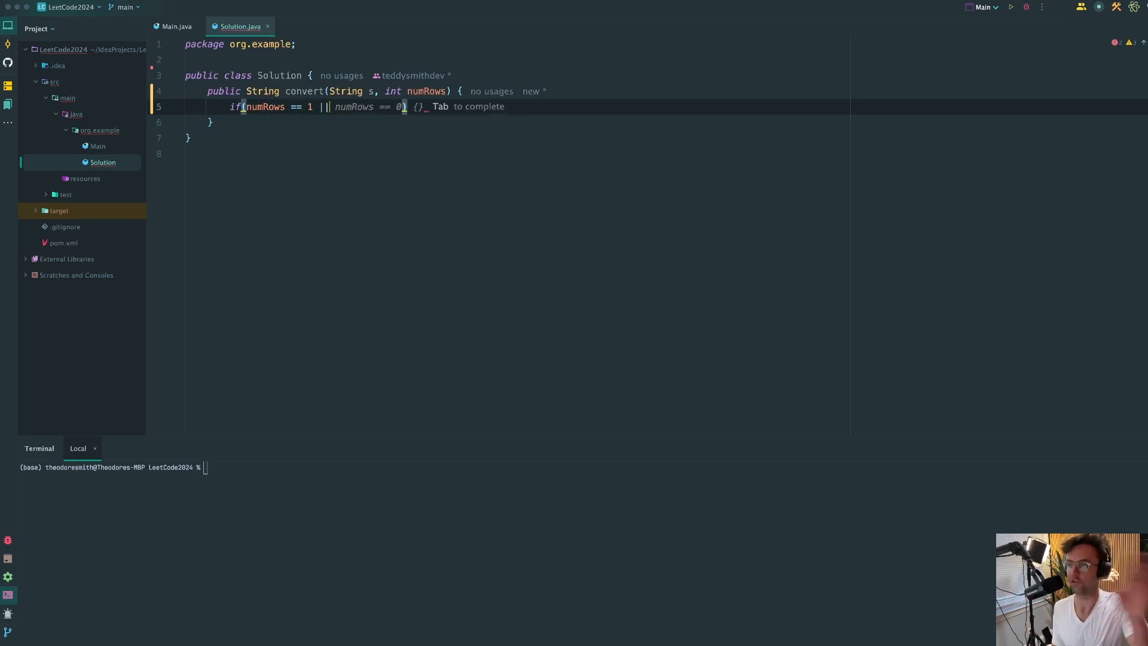
text(s,)
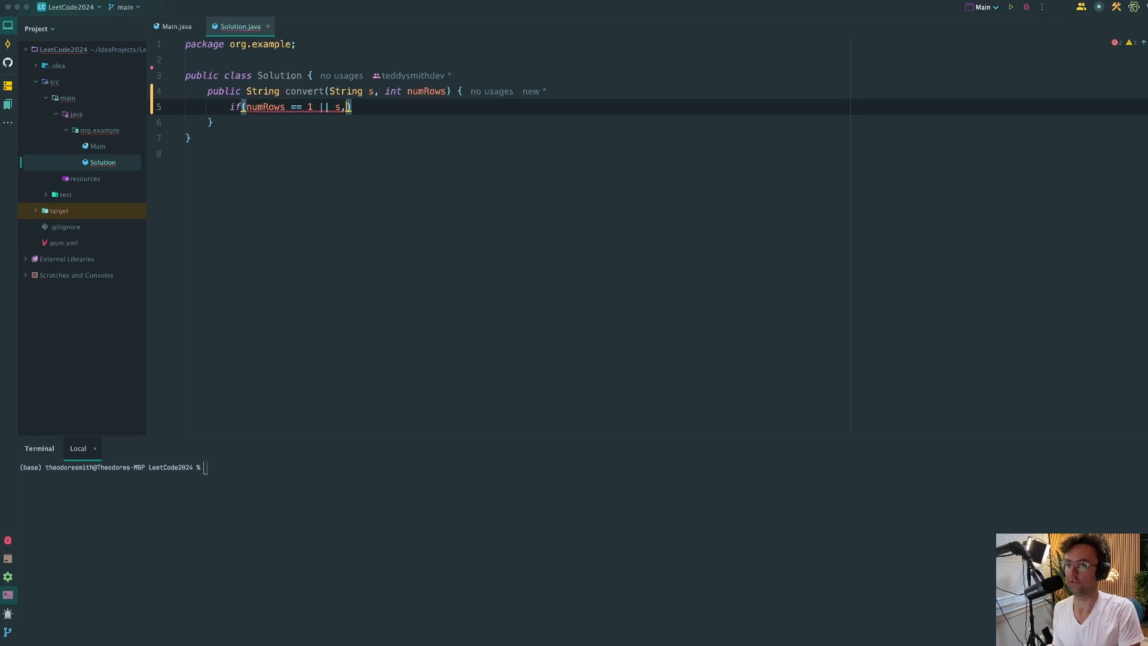
text(.length()
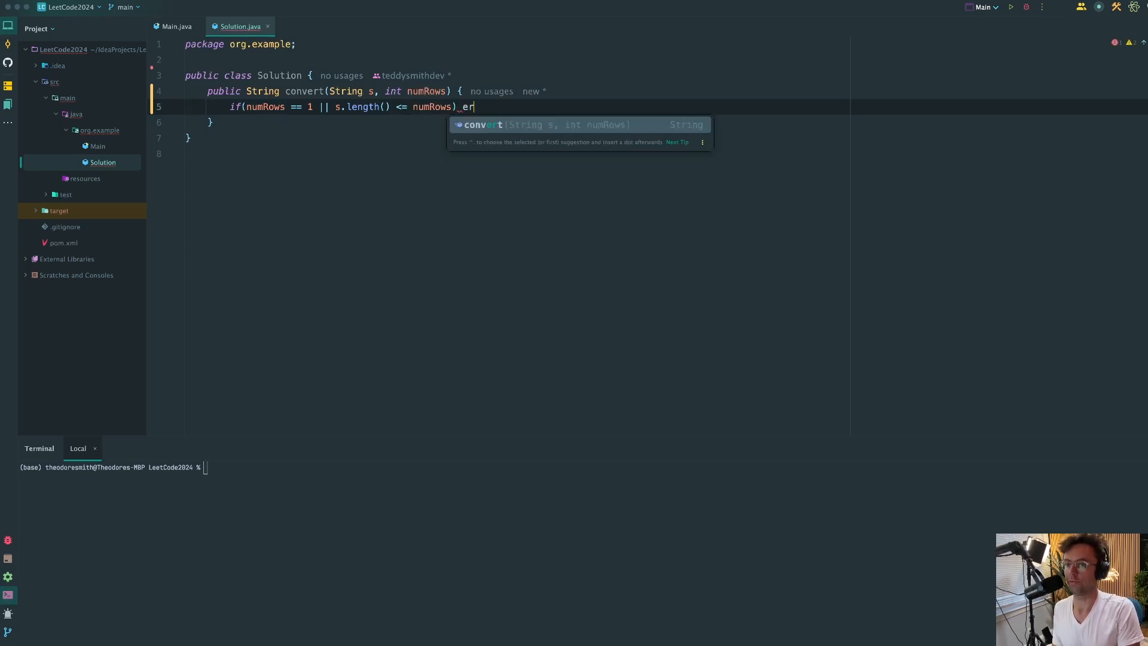
text(return sl)
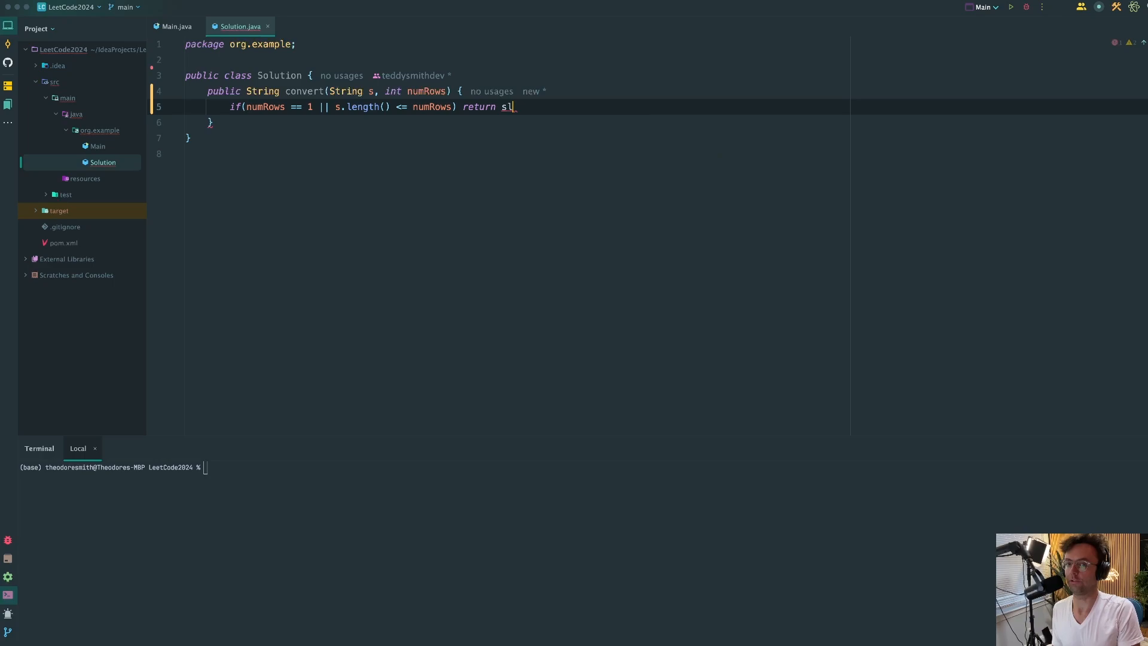
key(Enter)
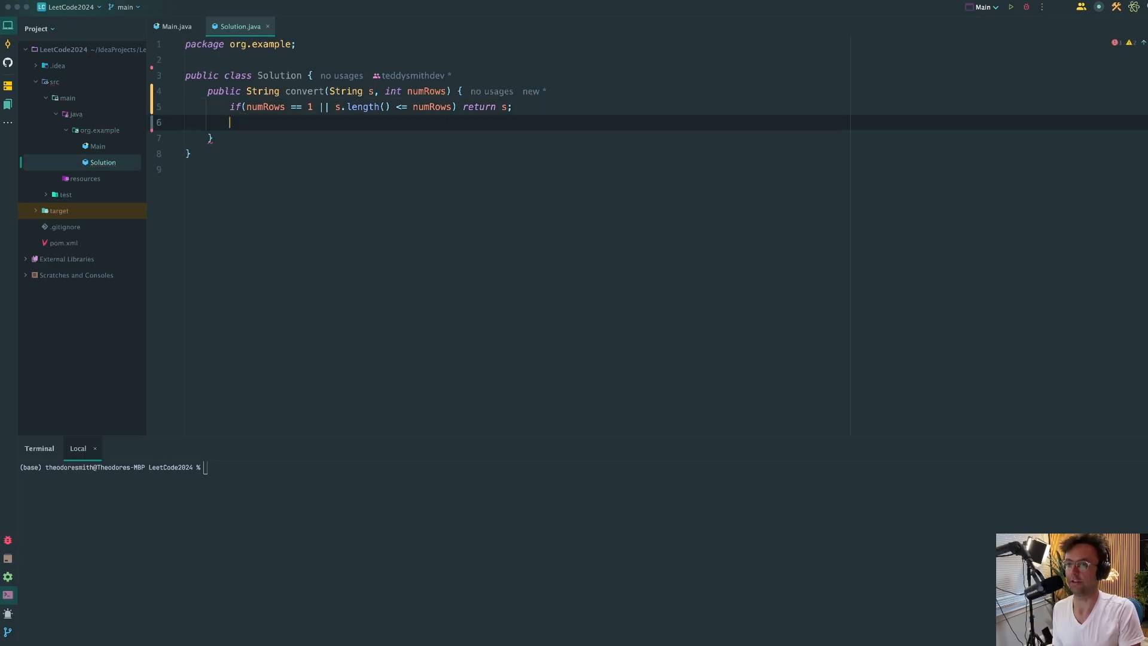
key(enter)
text(String)
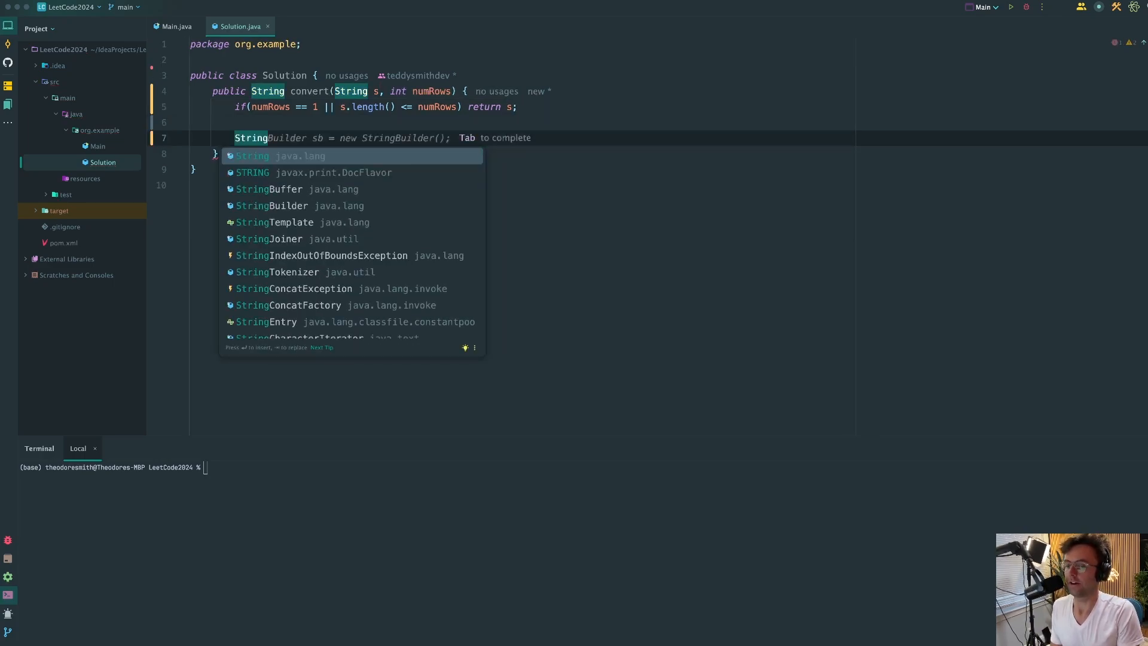
Step: Declare a StringBuilder[] rows and fill each slot with new StringBuilder() in a for loop
text(Builder)
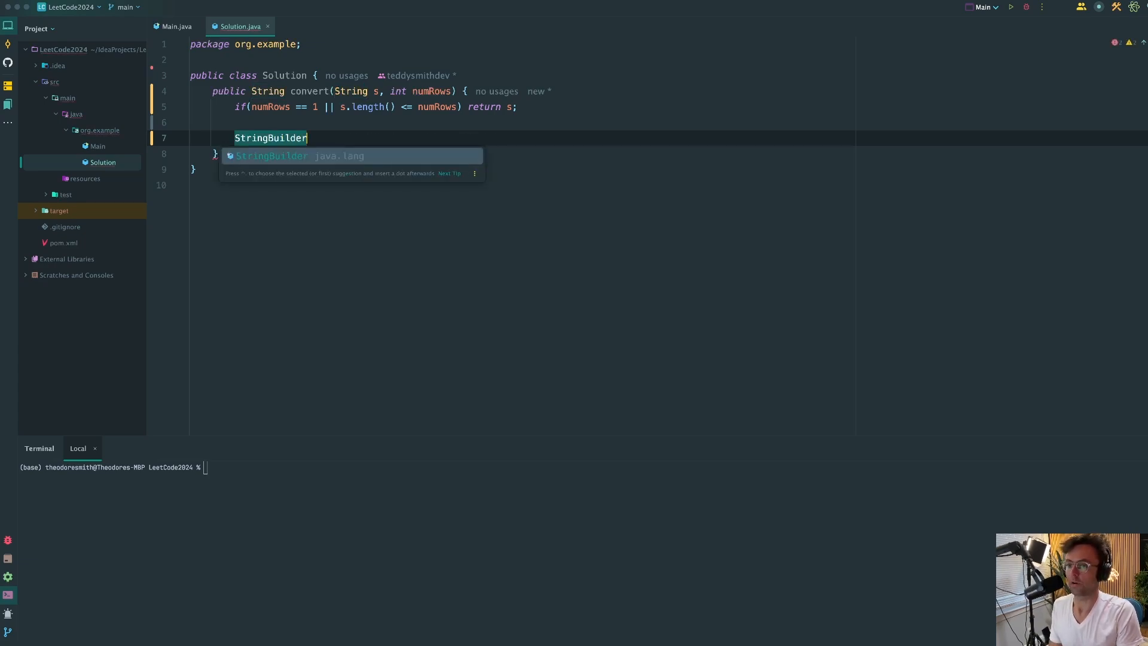
text([])
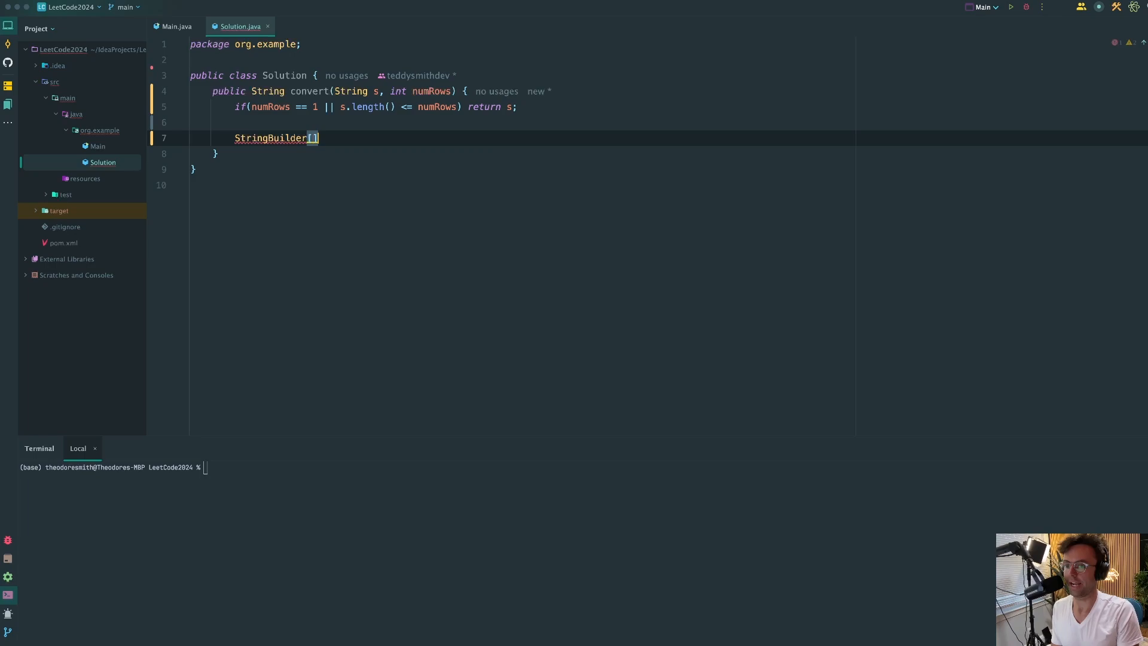
text(r)
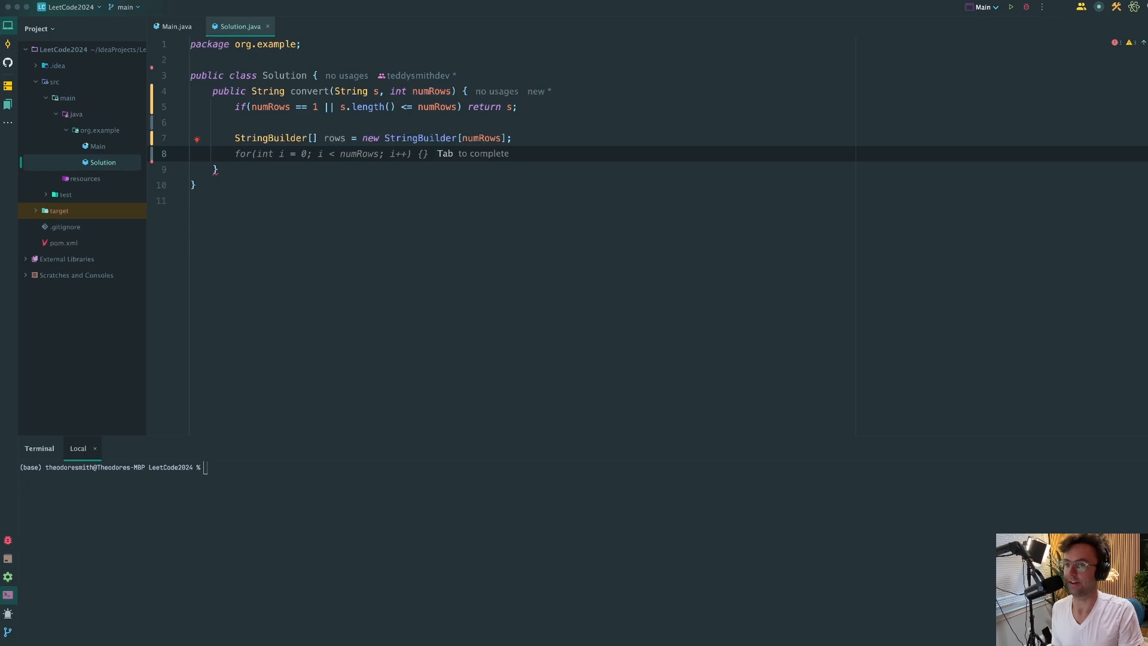
key(escape)
text(for())
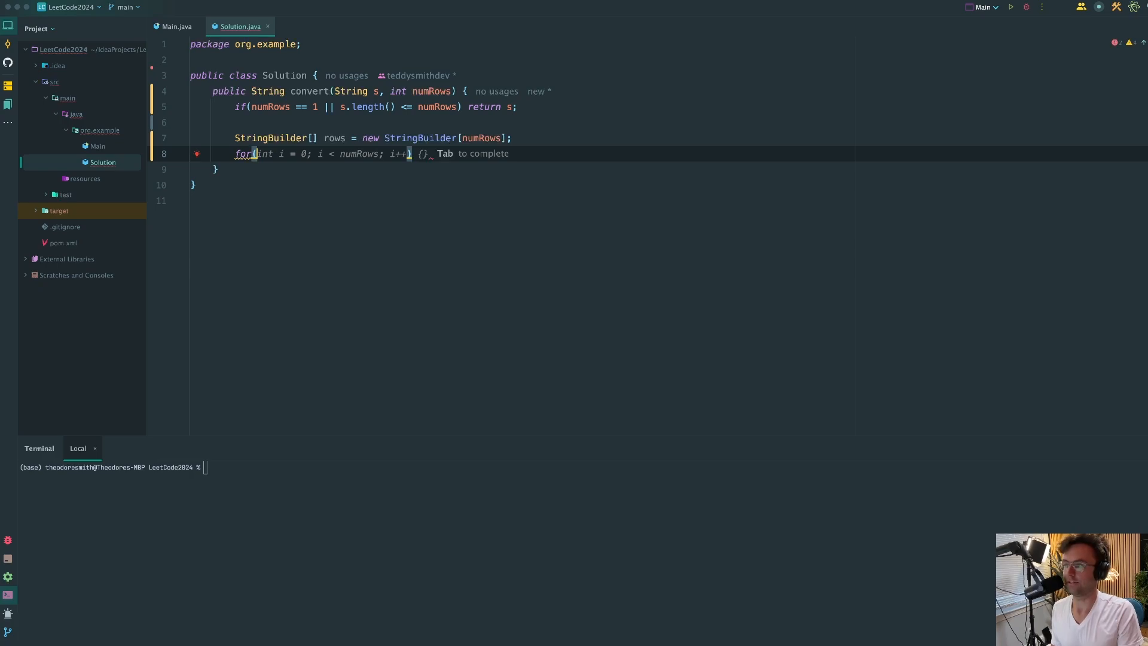
key(Tab)
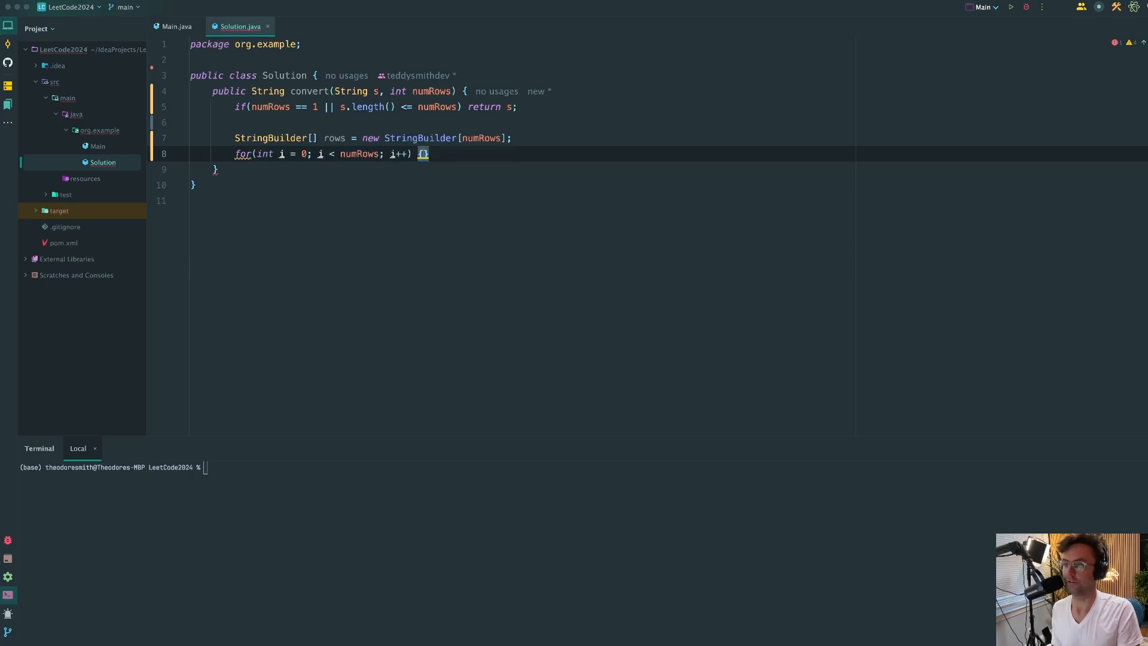
text(rows[i] = new StringBuilder();)
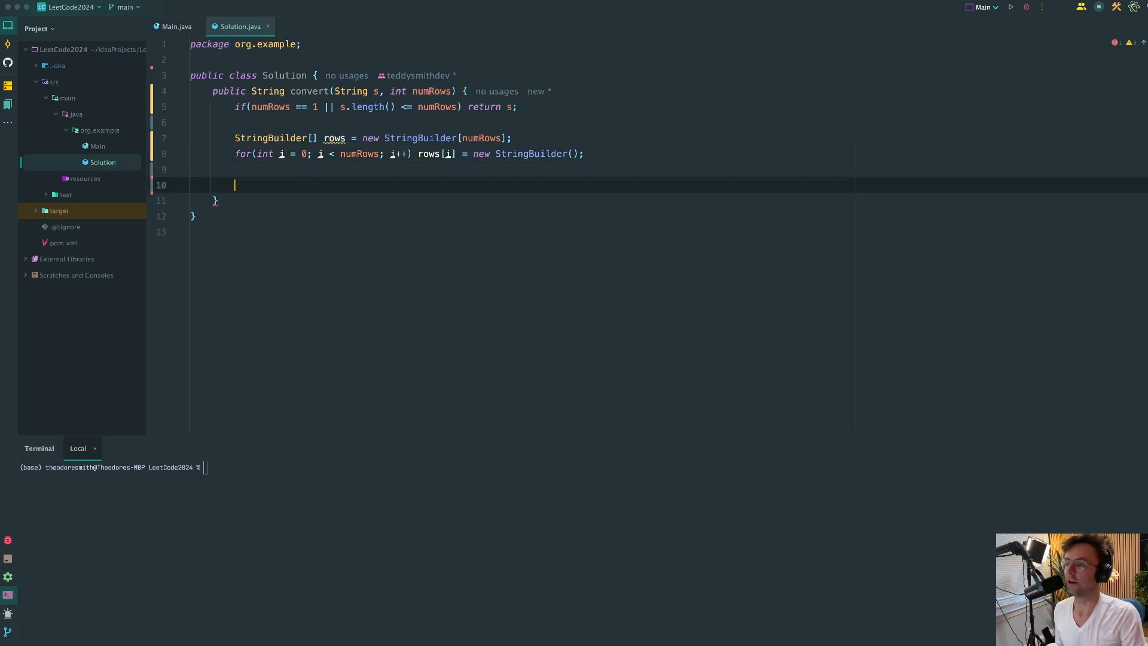
text(int)
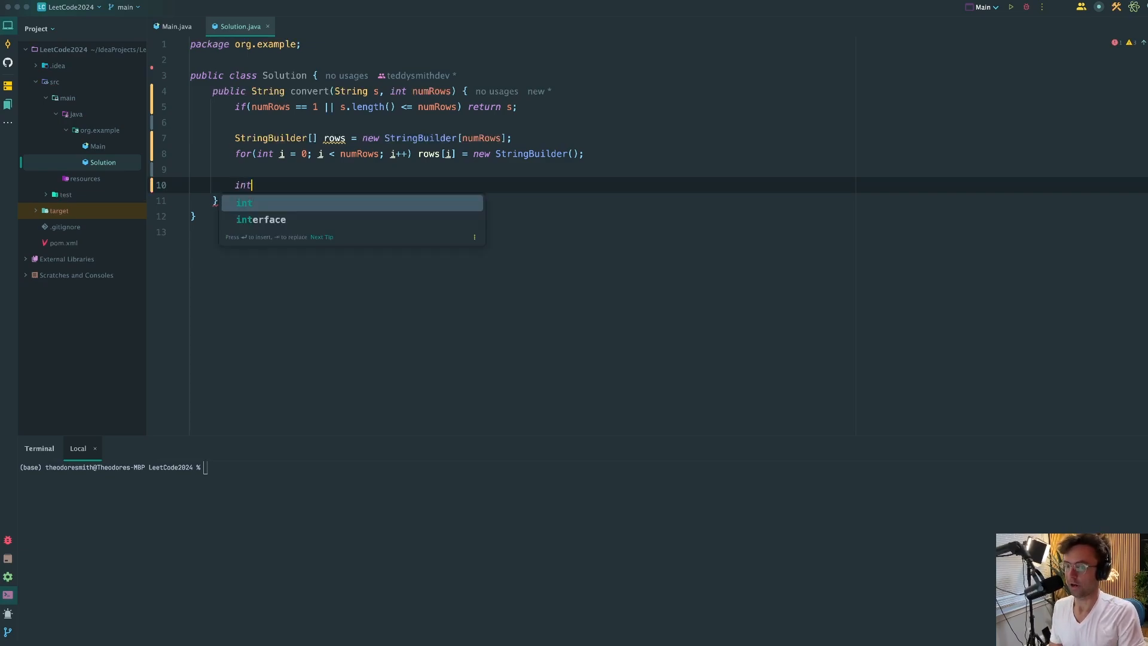
Step: Declare int curRow = 0 and boolean goingDown, accepting false as its starting value
text(curRow = 0;)
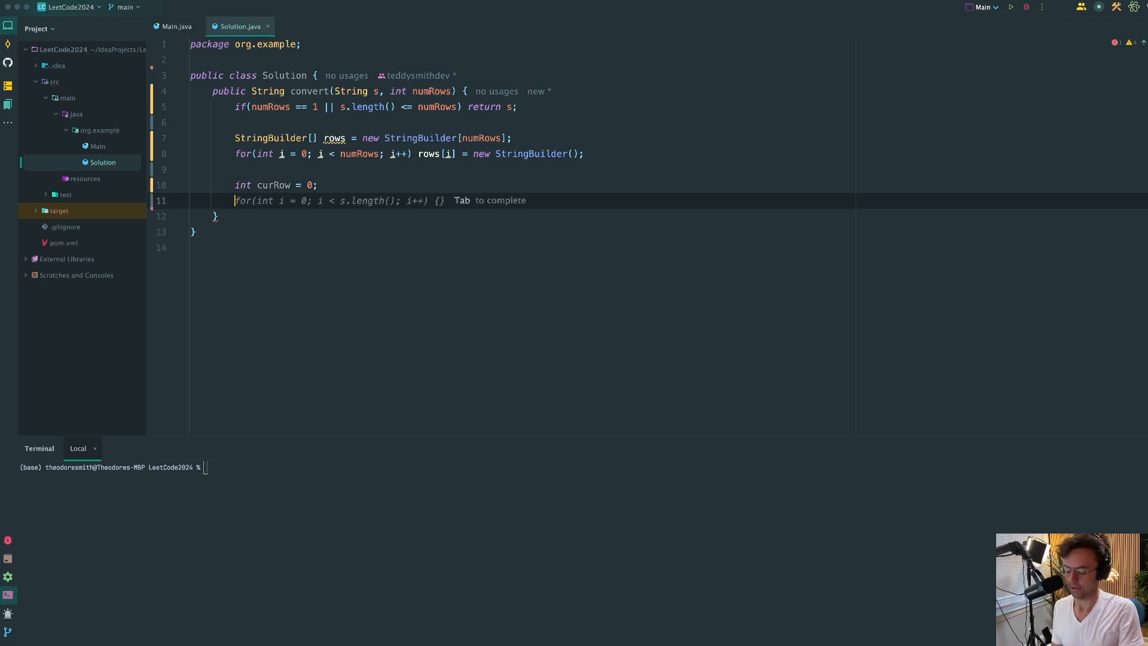
text(boolean)
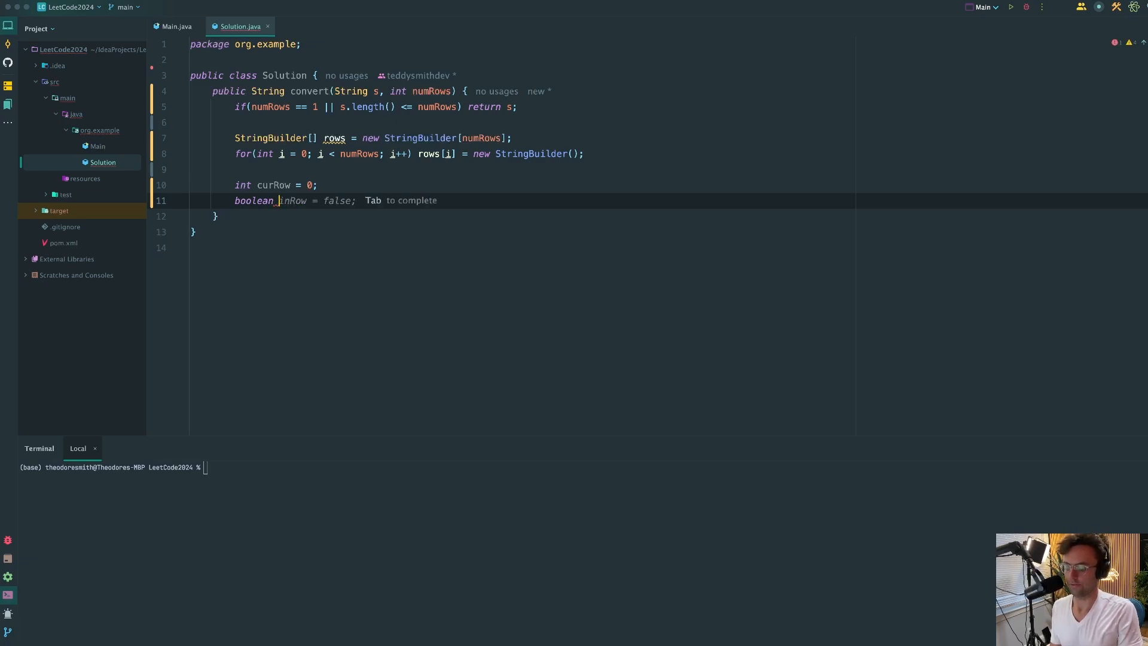
text(going)
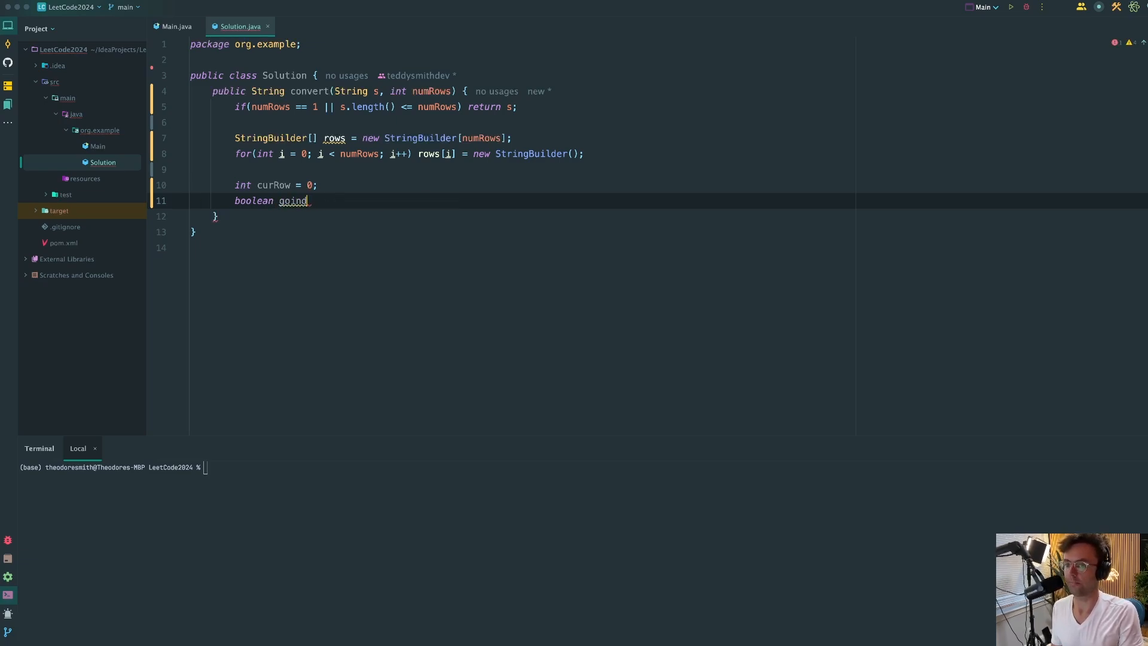
text(Down = true;)
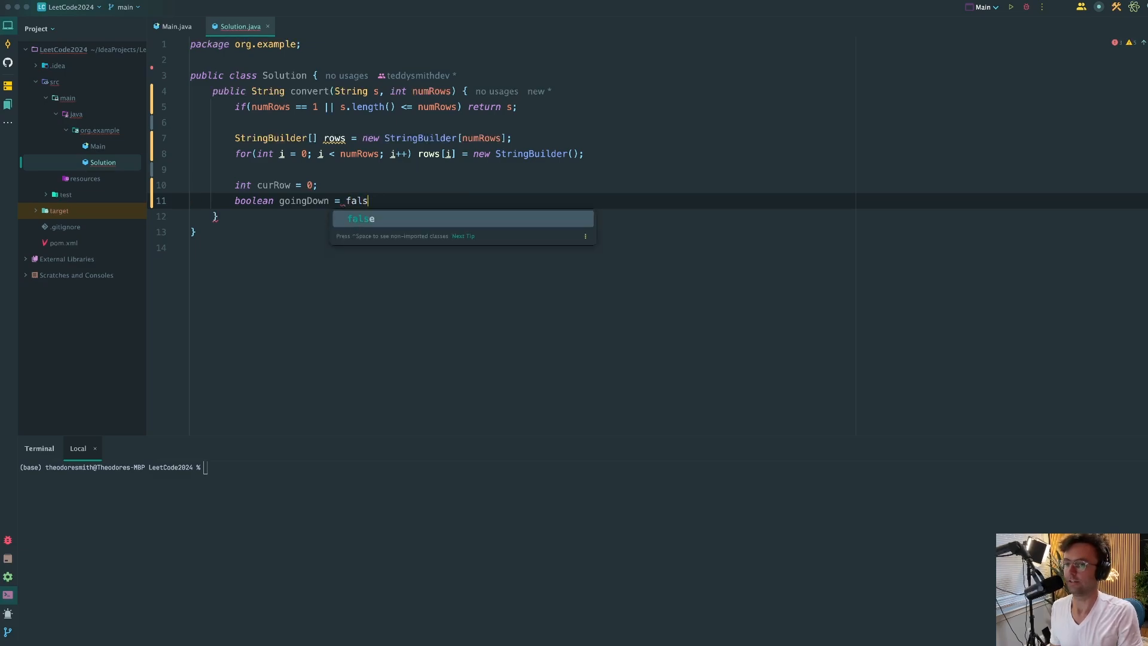
key(Enter)
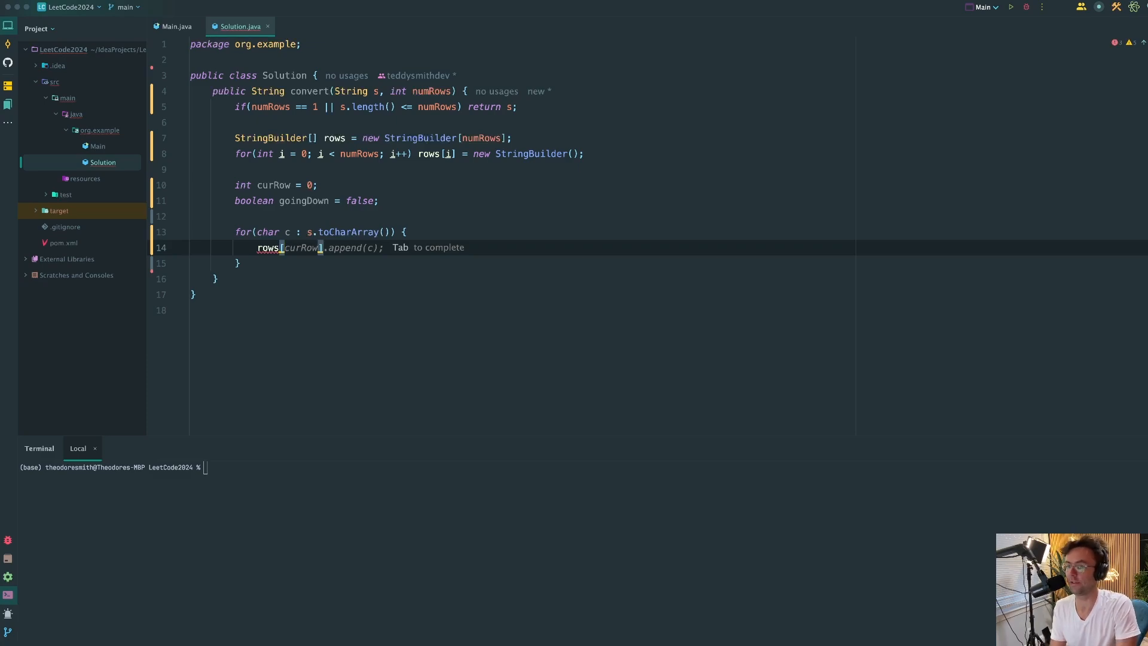
Step: Accept rows[curRow].append(c) inside the for loop over s.toCharArray()
key(Tab)
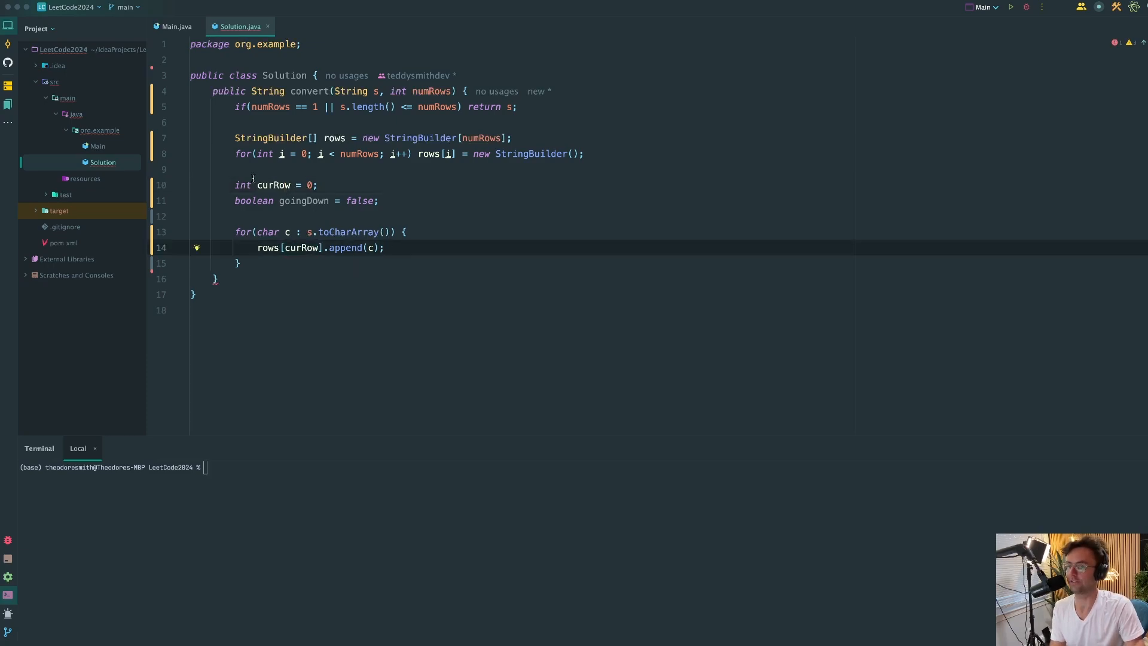
double_click(301, 248)
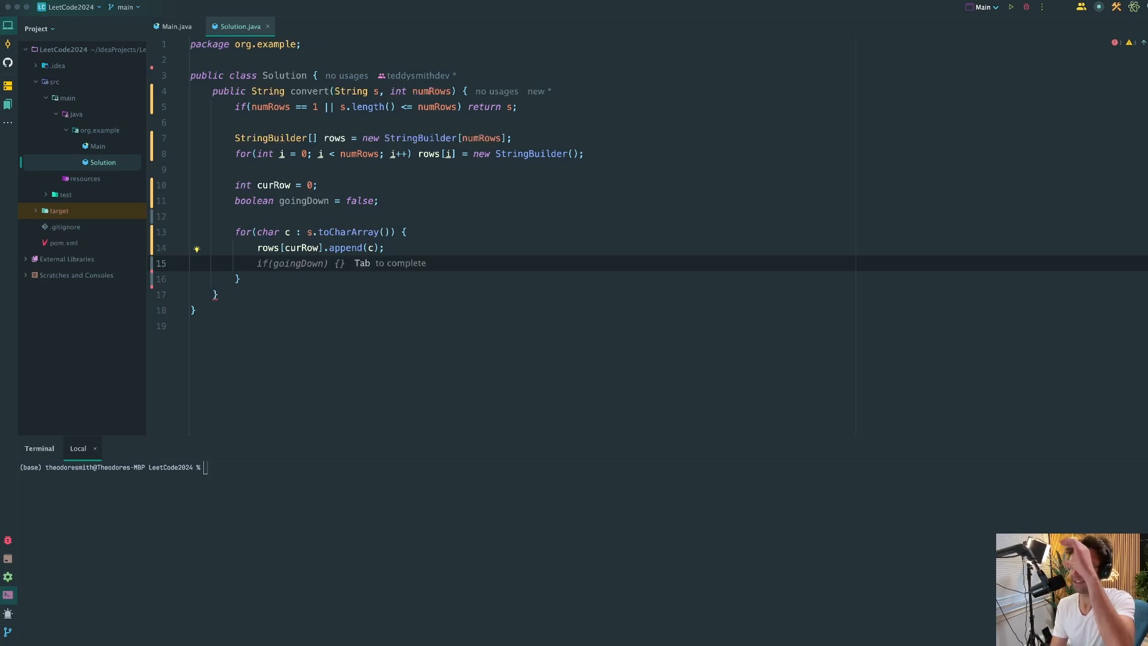
Step: Toggle goingDown at row 0 or numRows - 1, then step curRow by goingDown ? 1 : -1
text(if(curRow == 0 && c == '\)
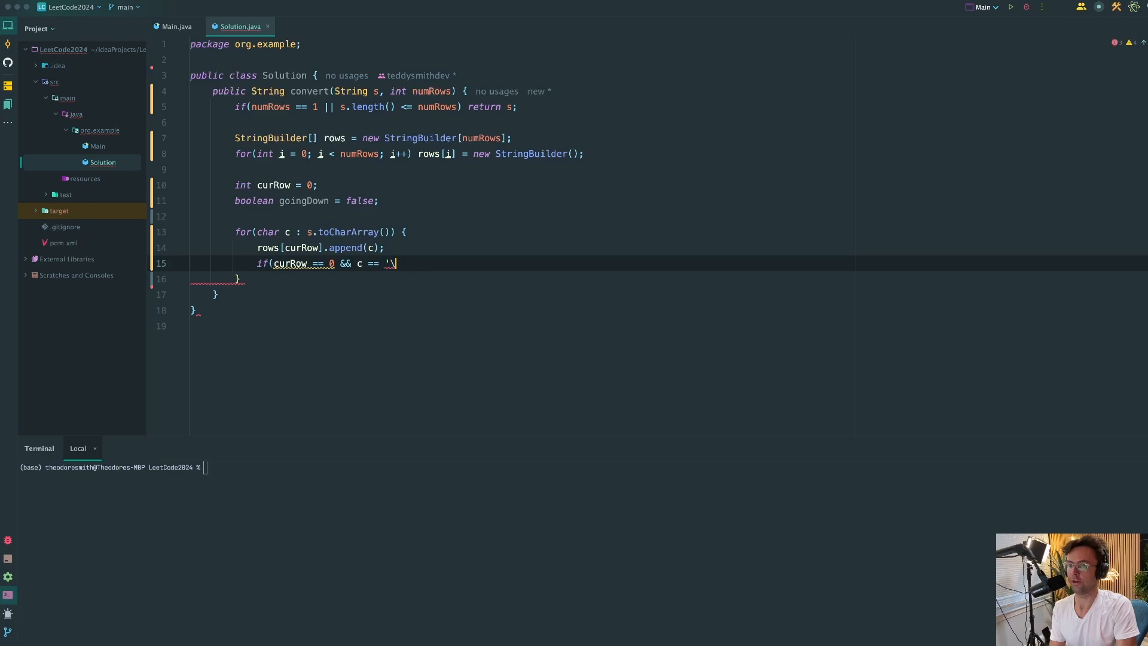
key(Backspace)
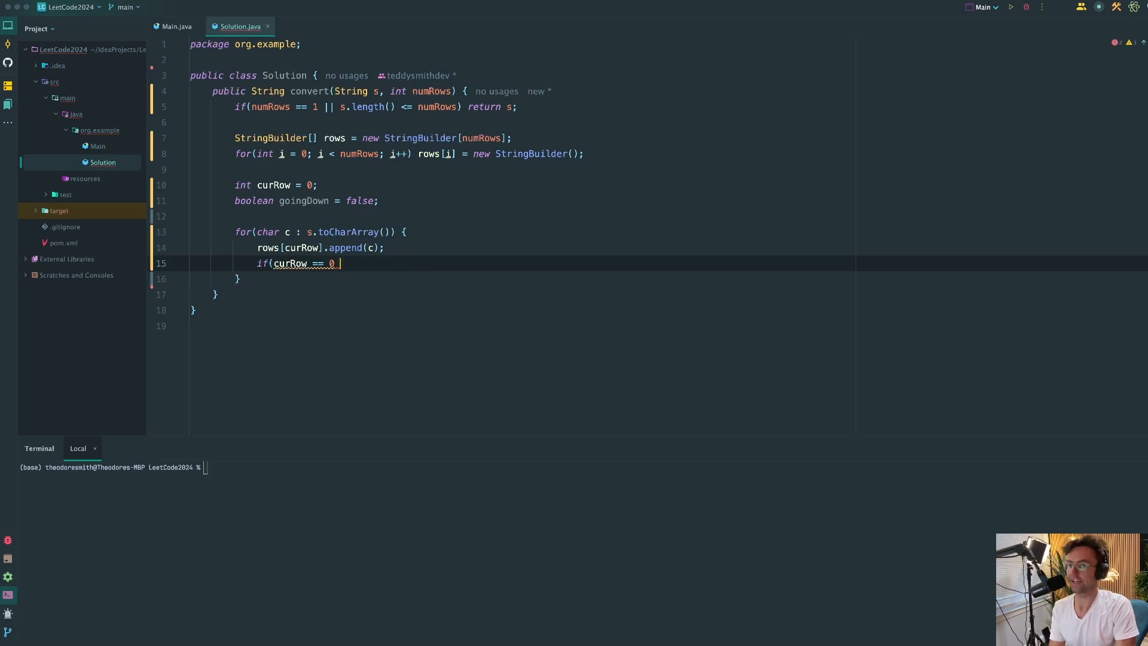
text(|| cu)
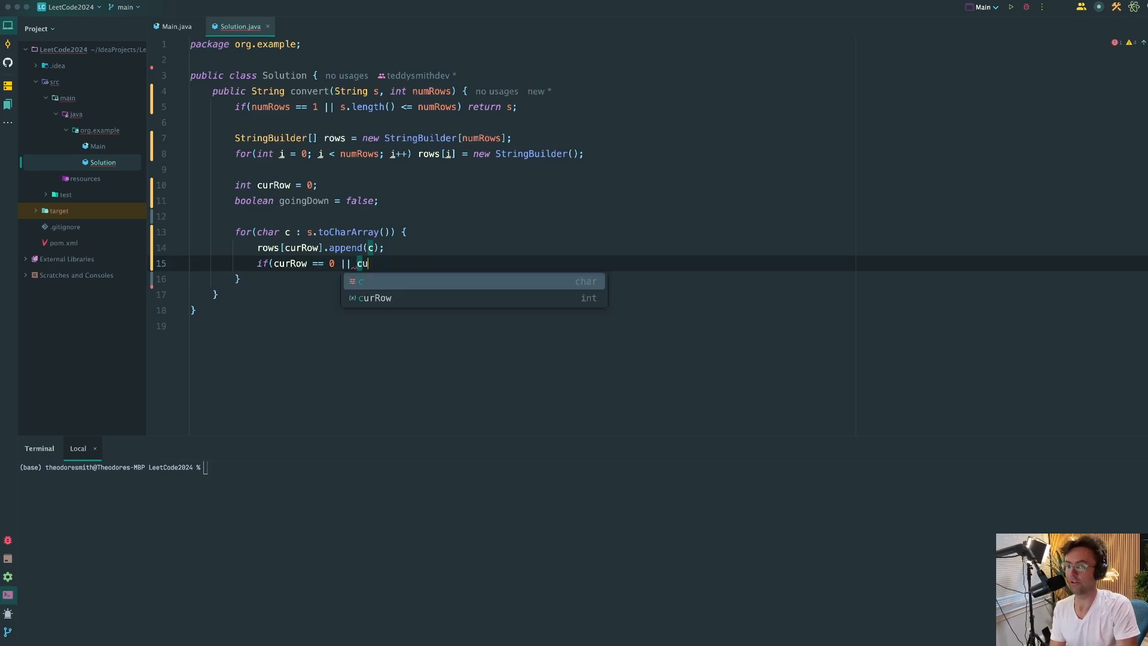
text(rRow == numRows - 1))
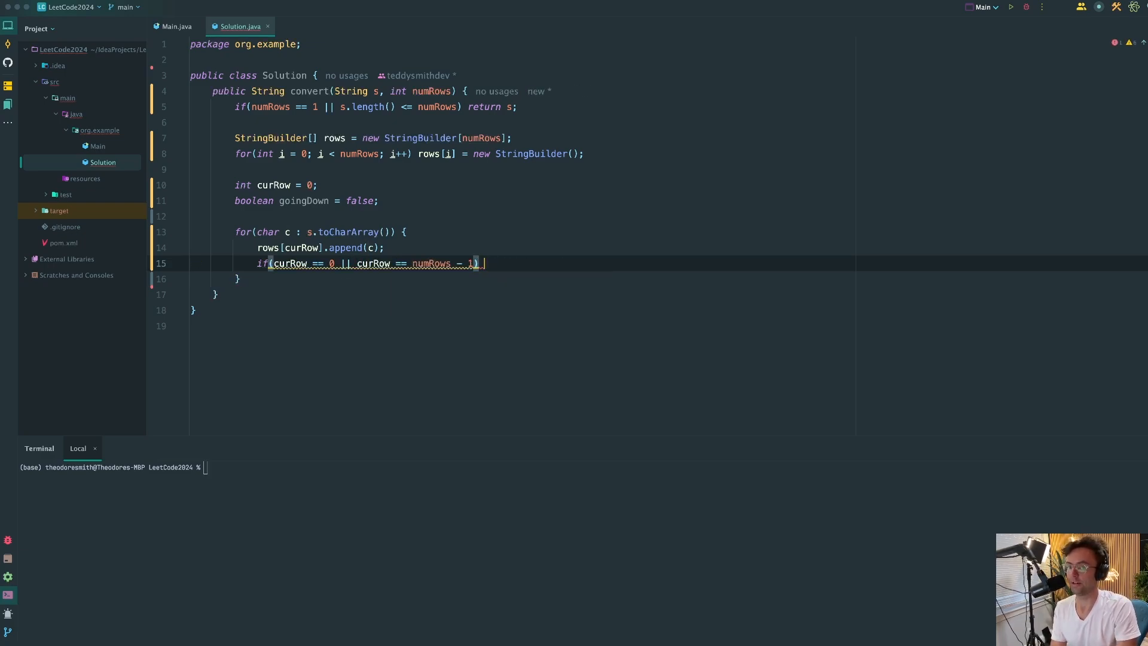
text(goingDown = !goingDown;)
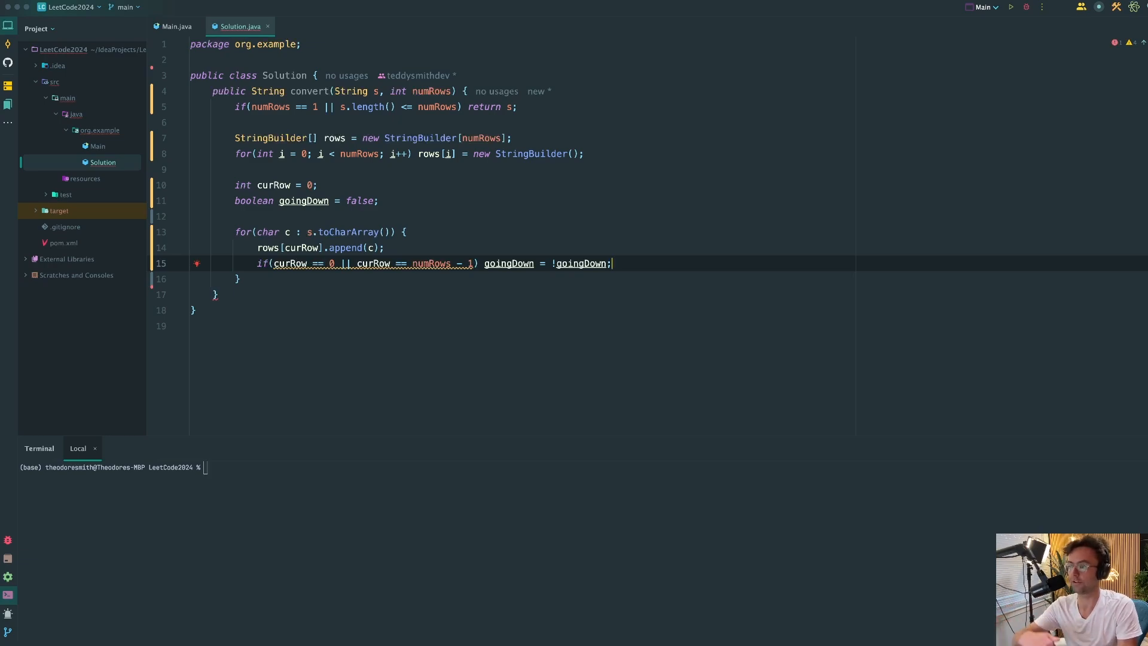
key(enter)
text(curRow +=)
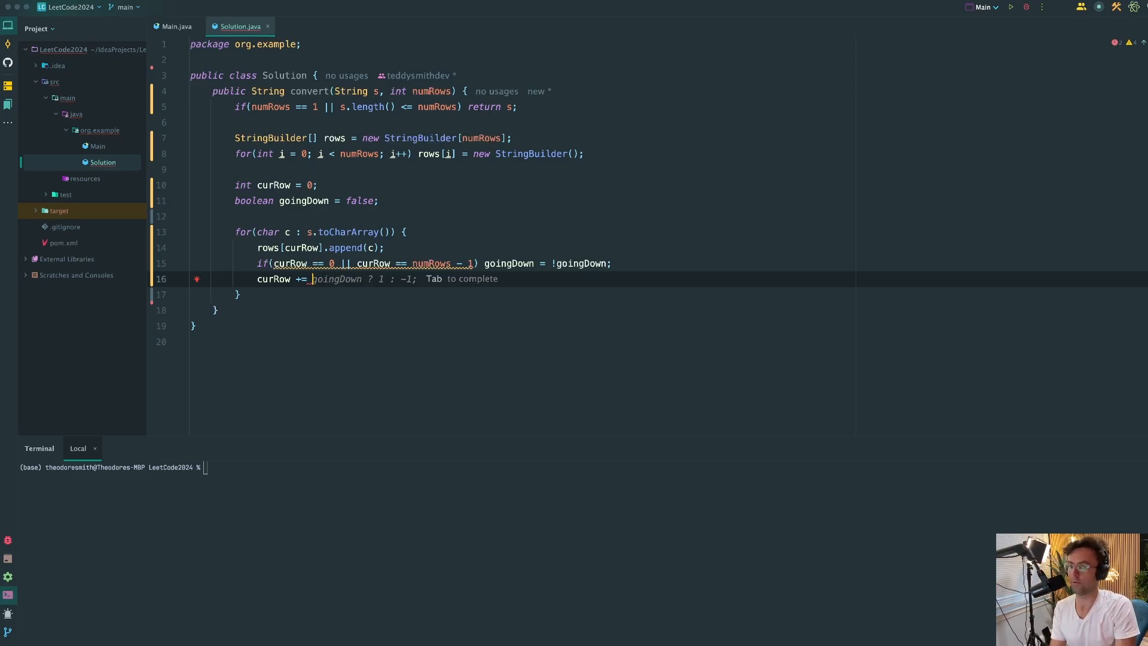
key(Tab)
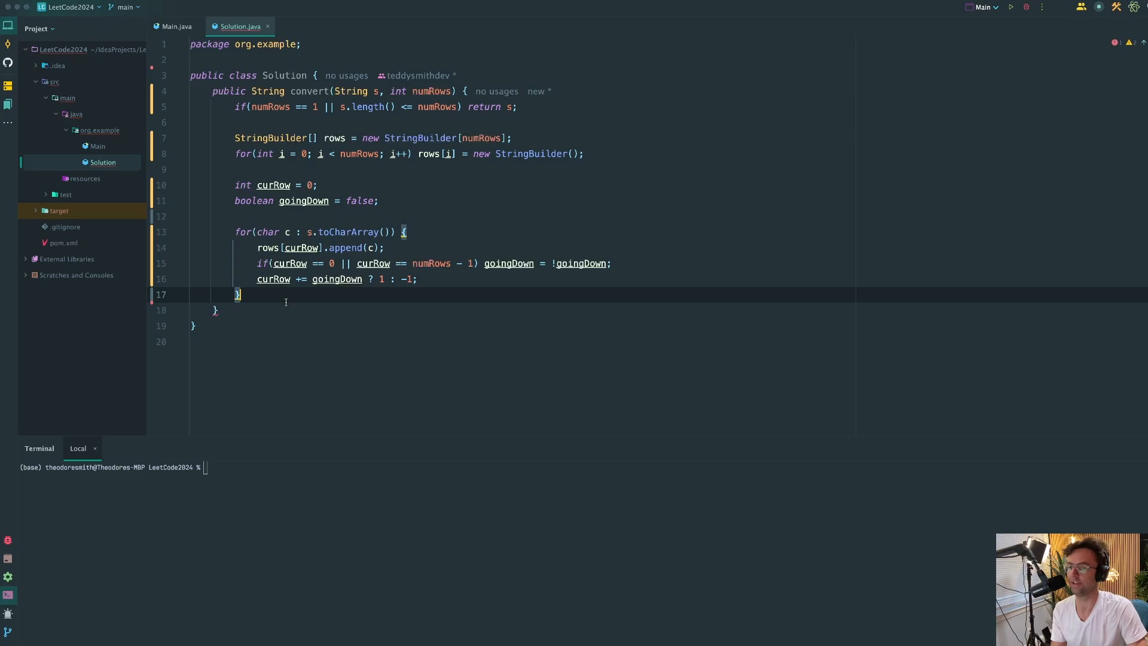
text(Str))
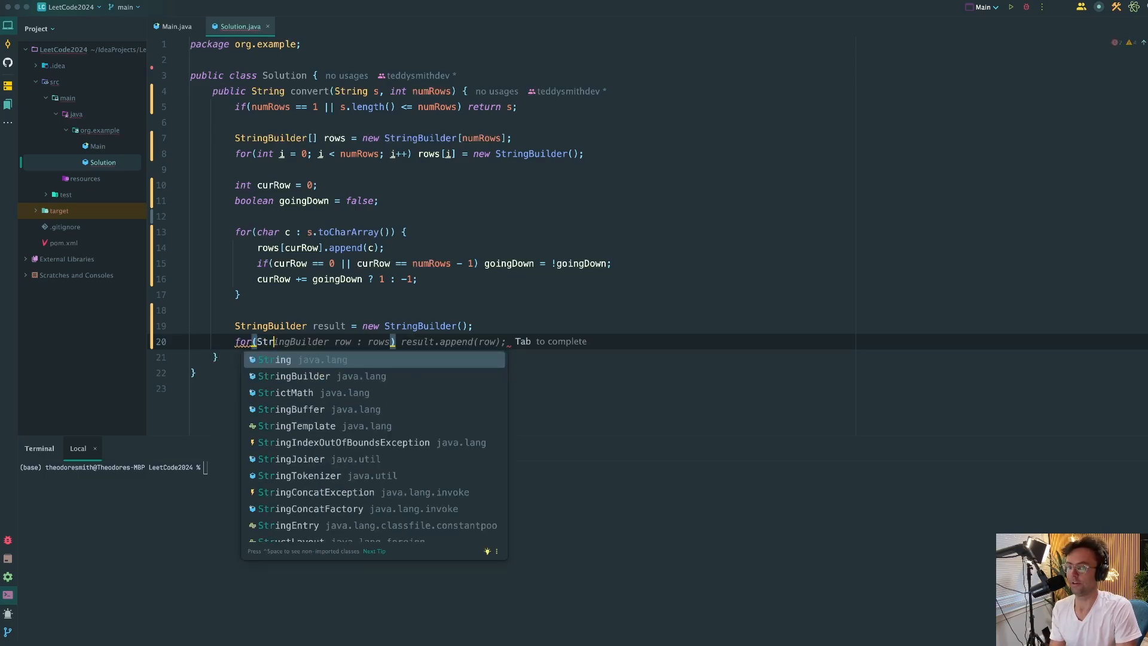
Step: Accept the suggested for-each loop appending every row to the result StringBuilder
key(Escape)
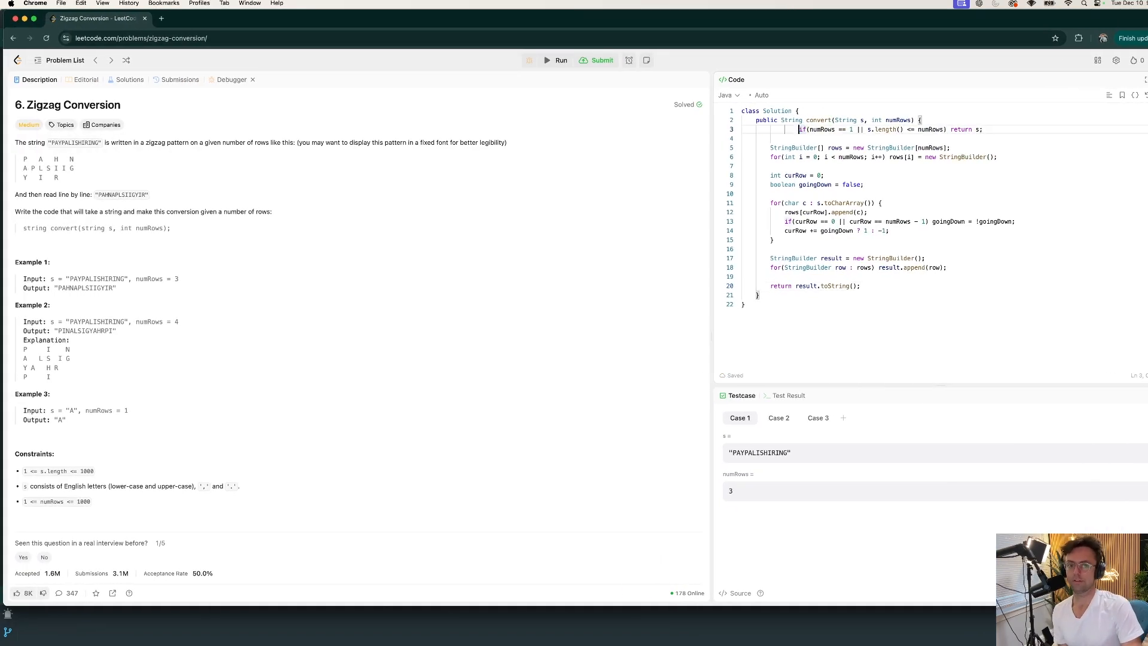
Step: Submit the solution, view its O(N) time complexity analysis, and close the popup
click(600, 60)
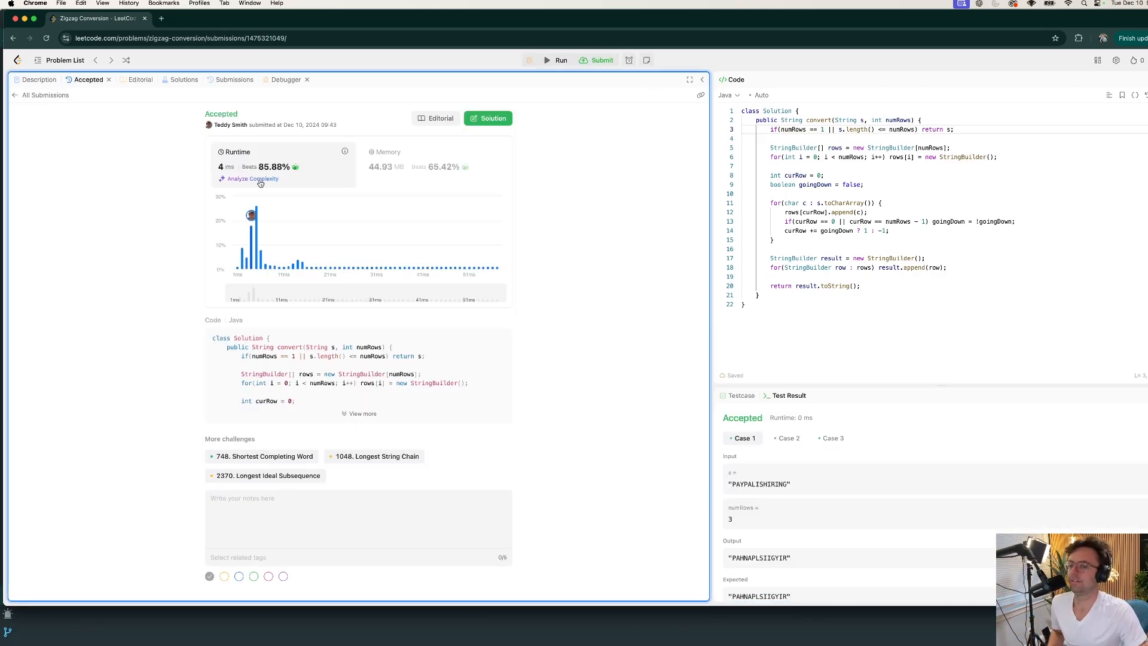
click(252, 179)
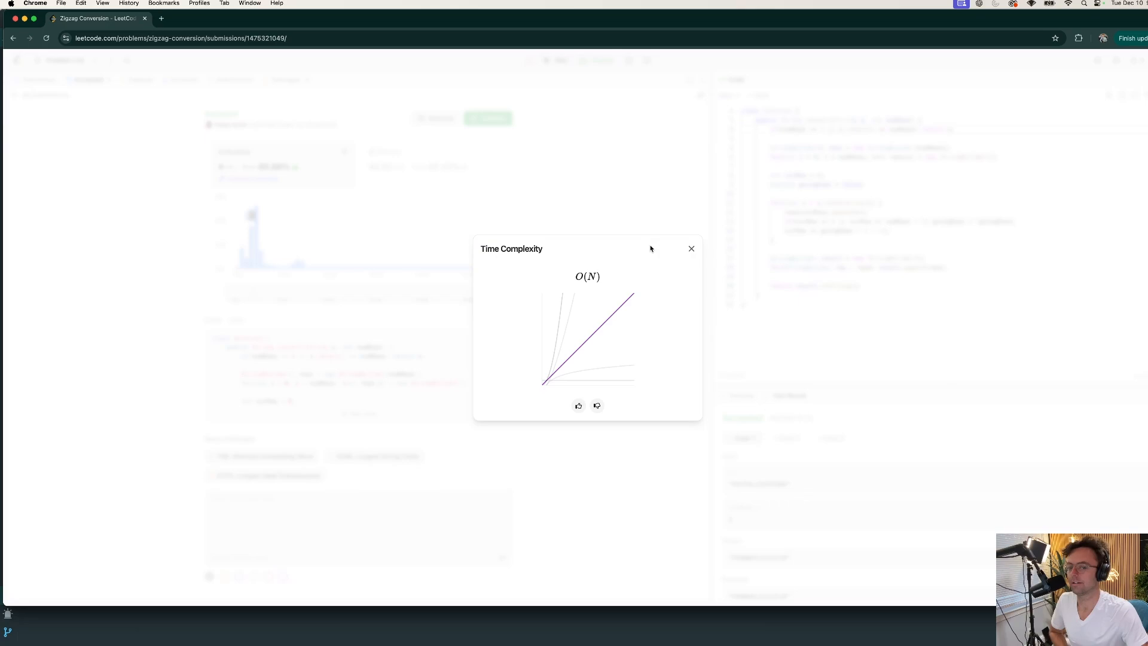
click(689, 248)
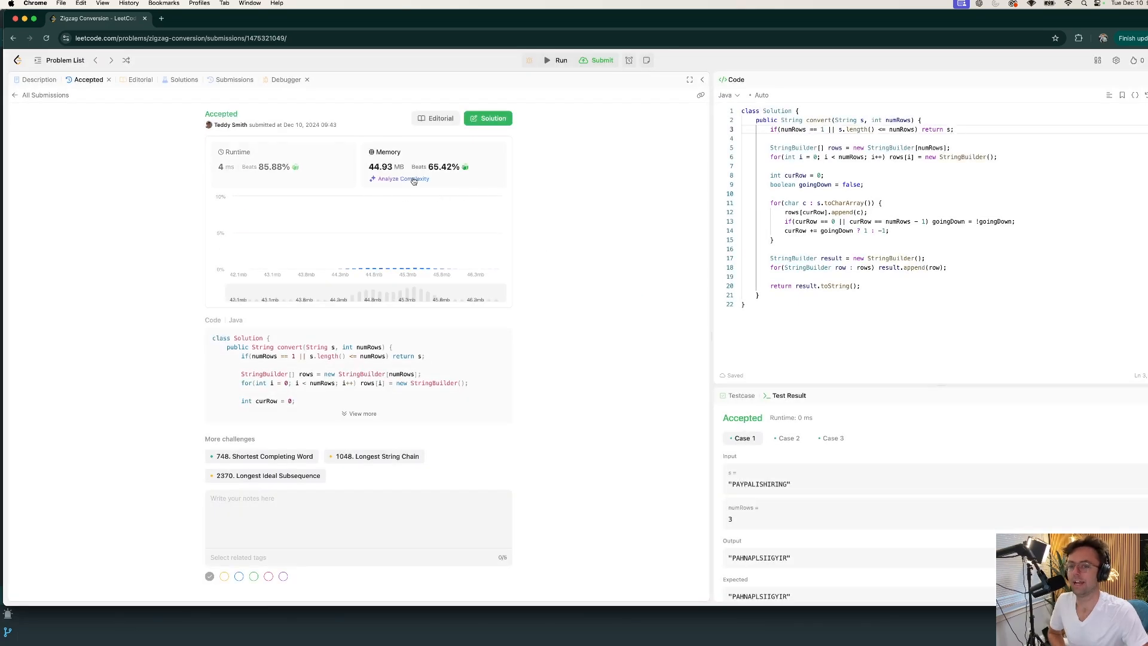